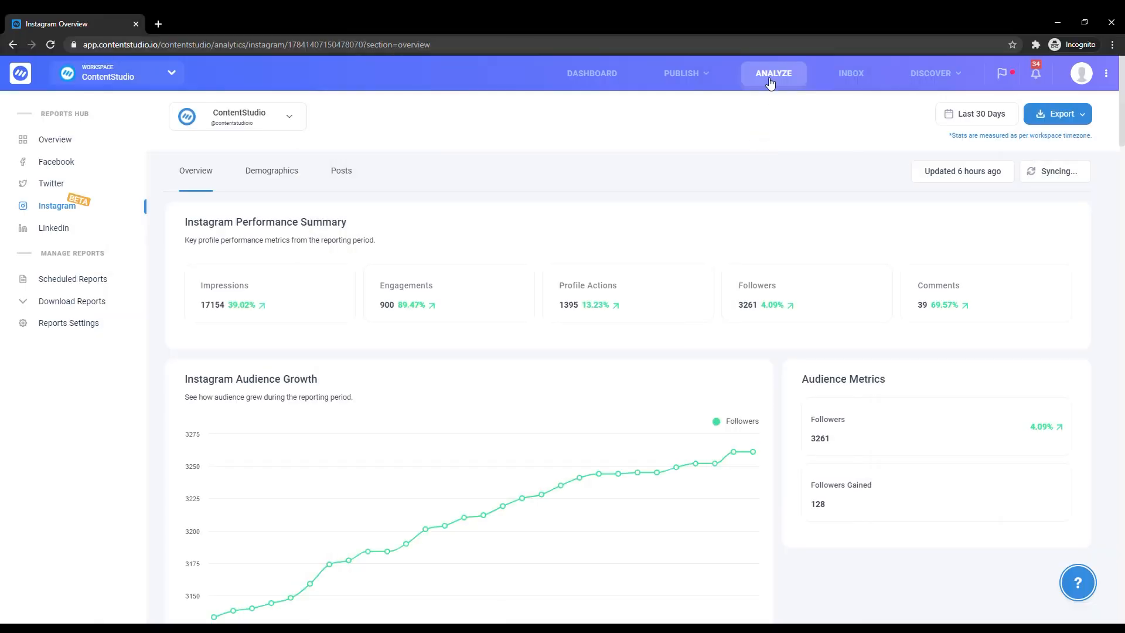
{"action": "mouse_move", "coordinate": [59, 206]}
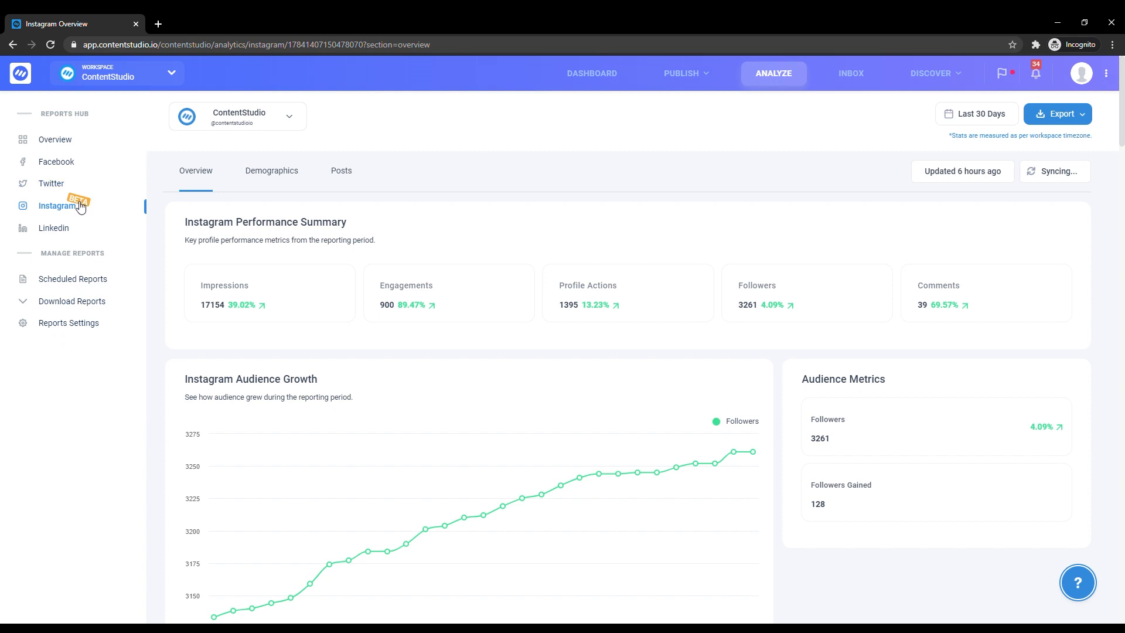
{"action": "mouse_move", "coordinate": [285, 131]}
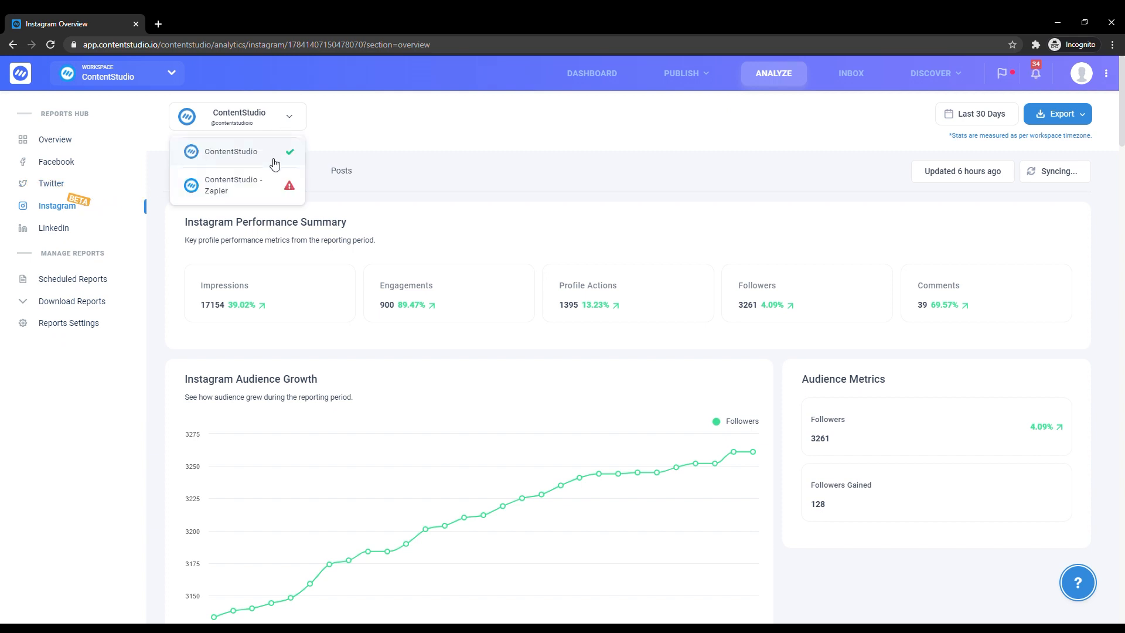
- Scroll past Audience Growth to the Publishing Behavior chart of photos, videos and carousels
{"action": "left_click", "coordinate": [976, 113]}
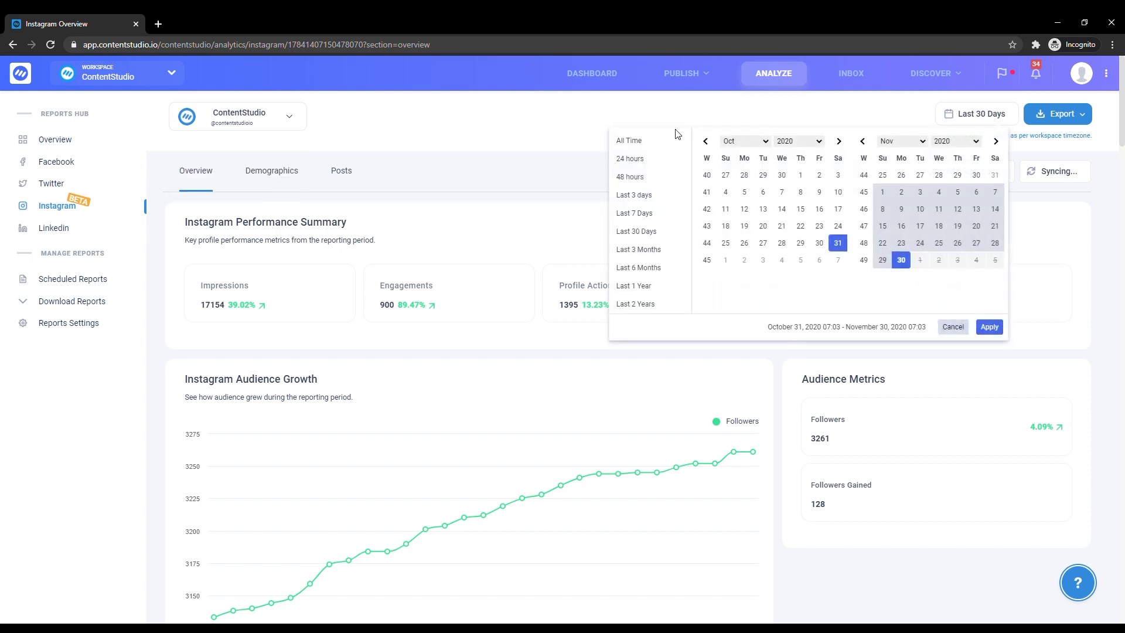
{"action": "mouse_move", "coordinate": [742, 332]}
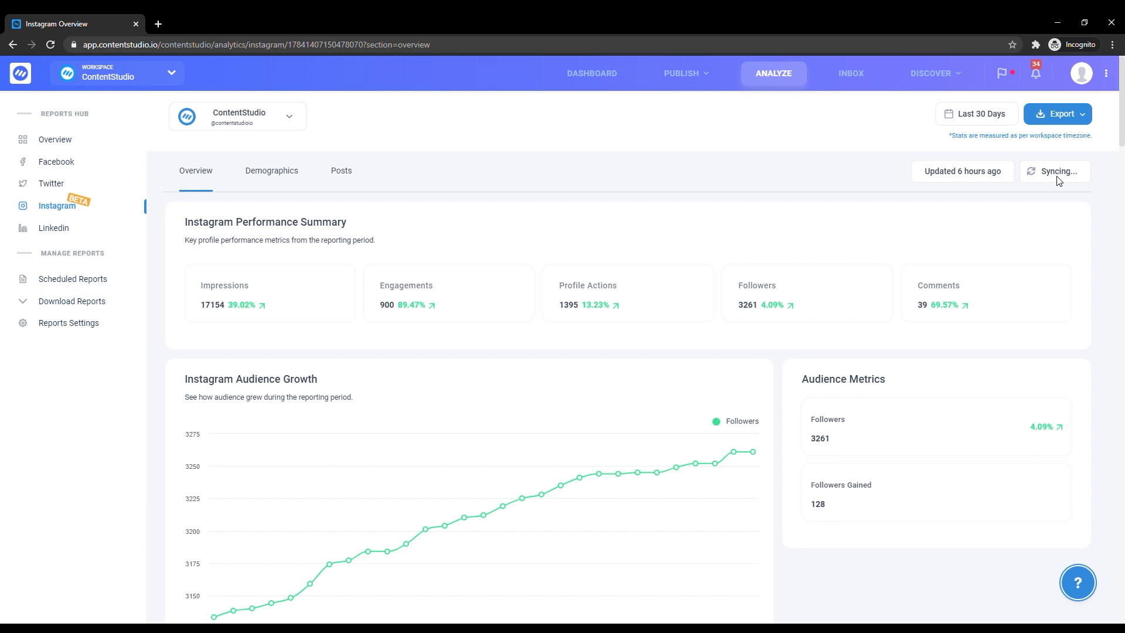
{"action": "mouse_move", "coordinate": [460, 188]}
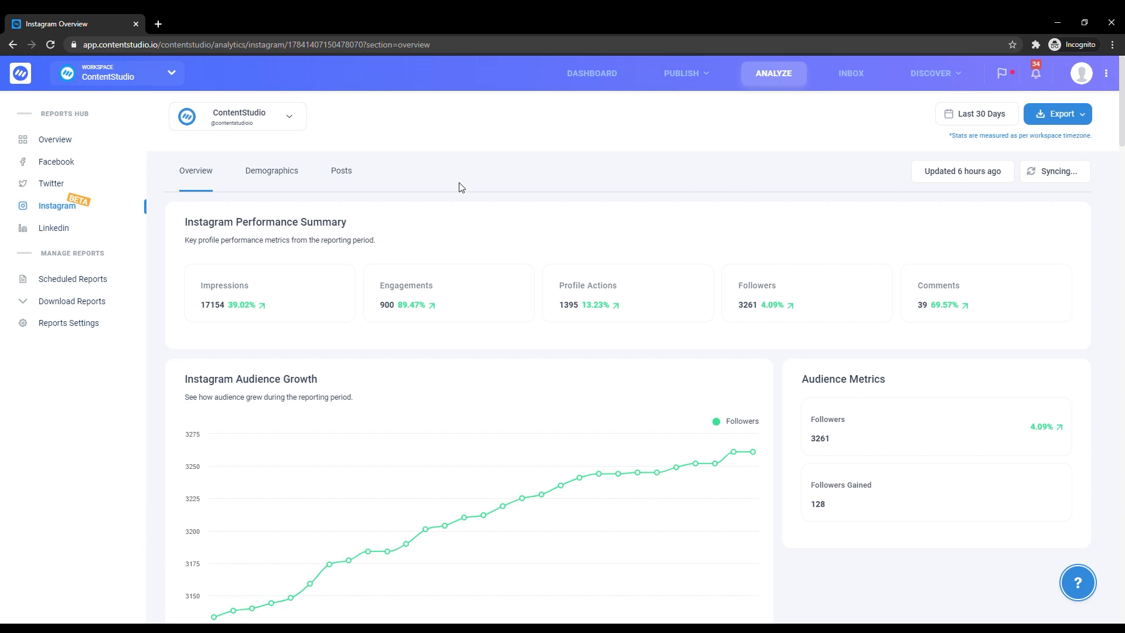
{"action": "mouse_move", "coordinate": [278, 185]}
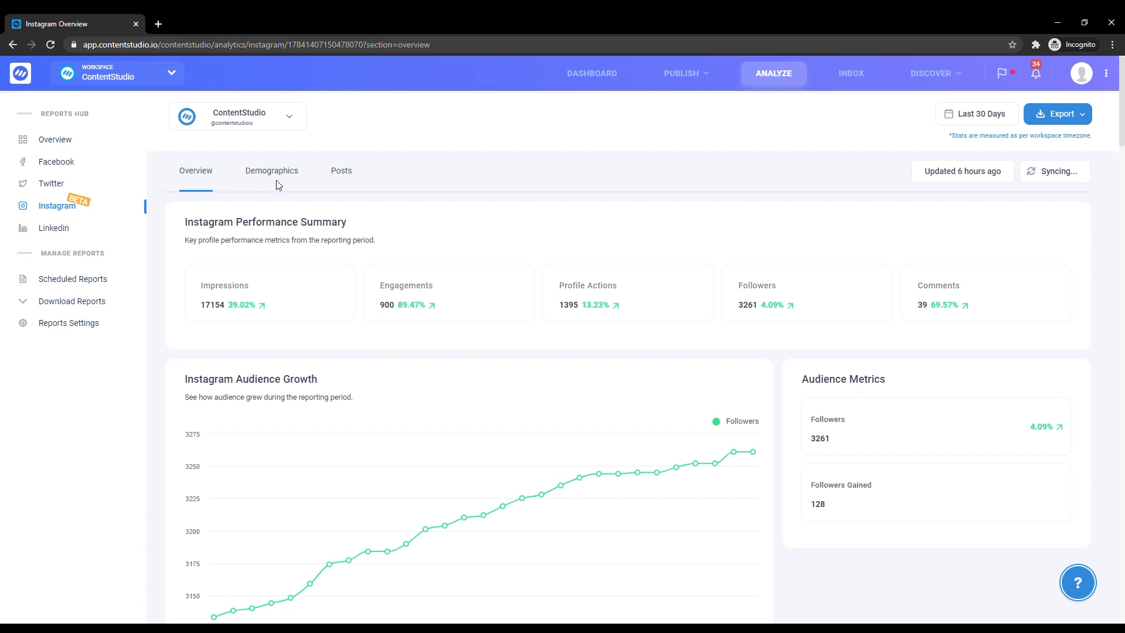
{"action": "mouse_move", "coordinate": [347, 192]}
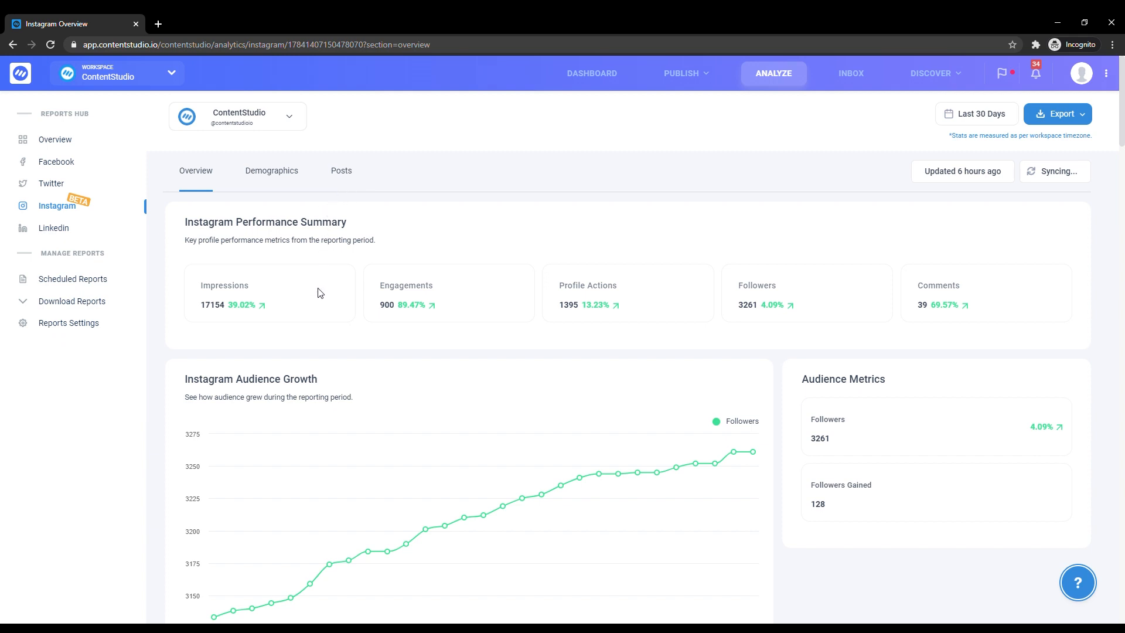
{"action": "mouse_move", "coordinate": [789, 296]}
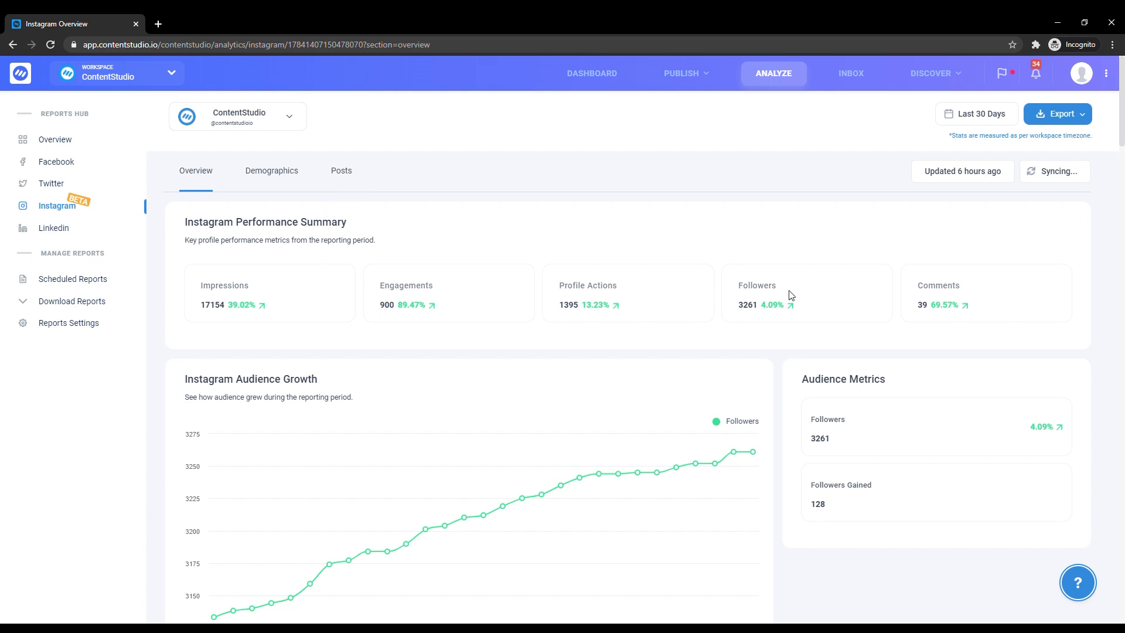
{"action": "mouse_move", "coordinate": [801, 308]}
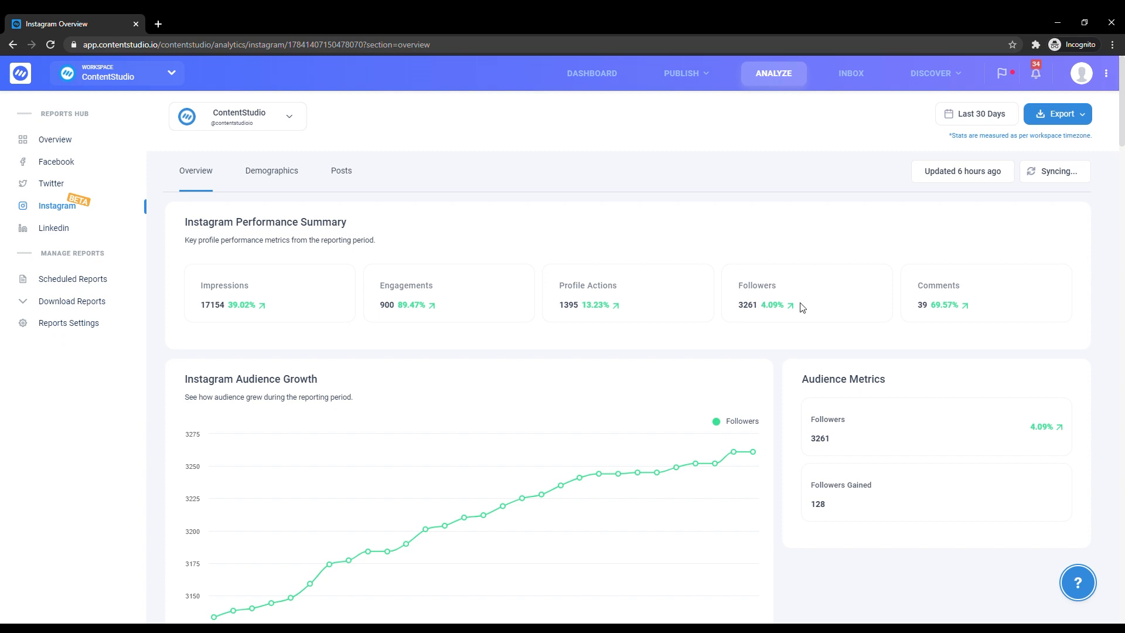
{"action": "scroll", "scroll_direction": "down", "scroll_amount": 3}
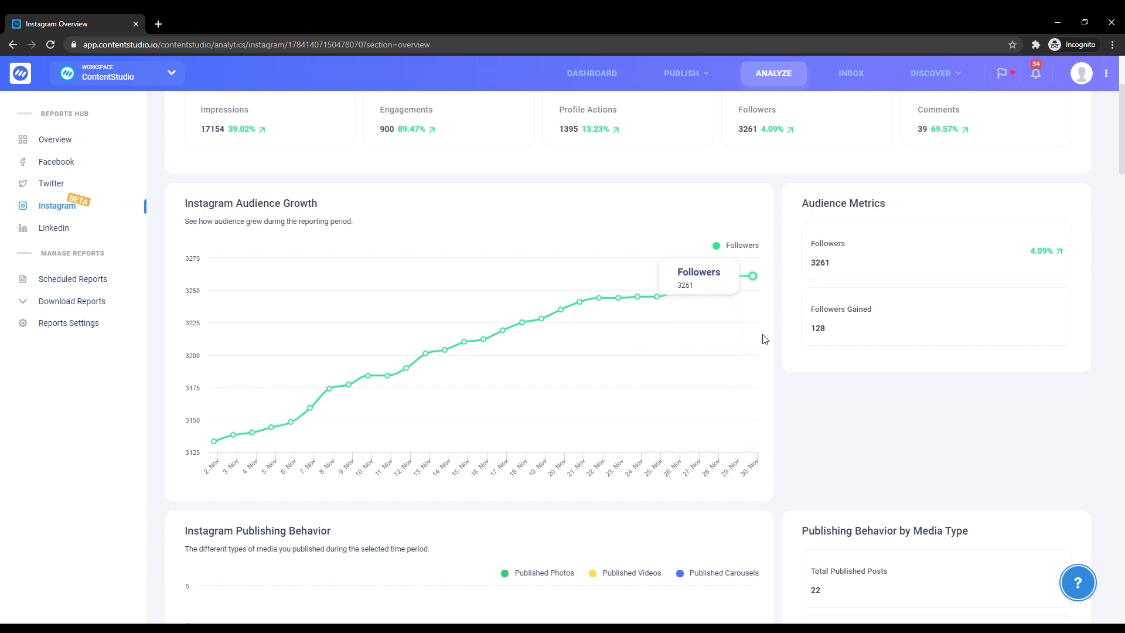
{"action": "scroll", "scroll_direction": "down", "scroll_amount": 3}
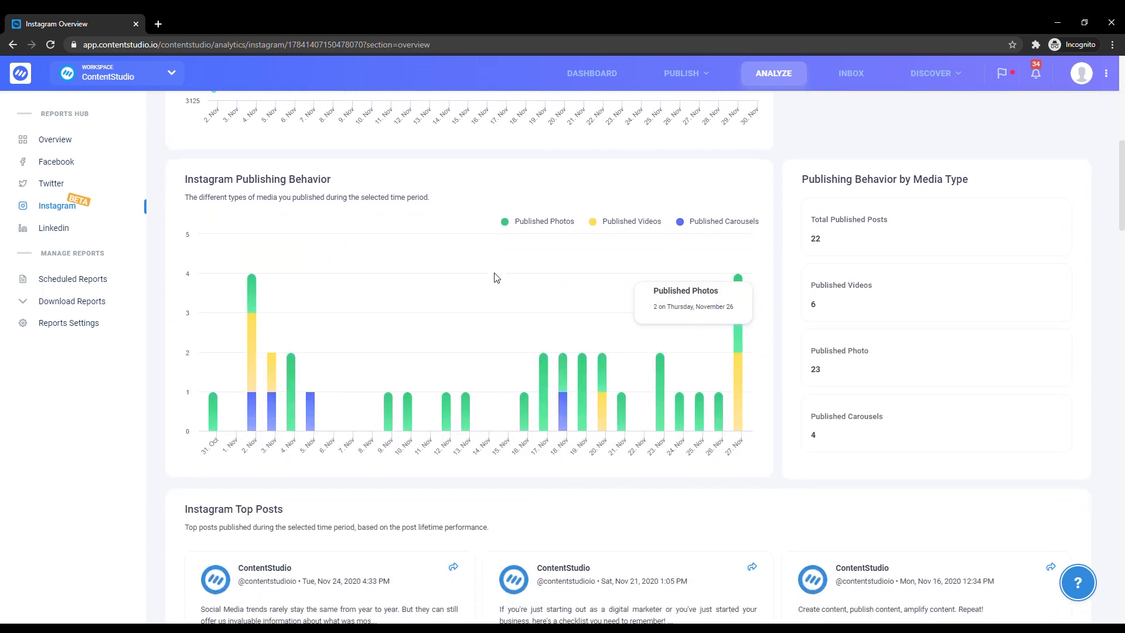
{"action": "mouse_move", "coordinate": [333, 272]}
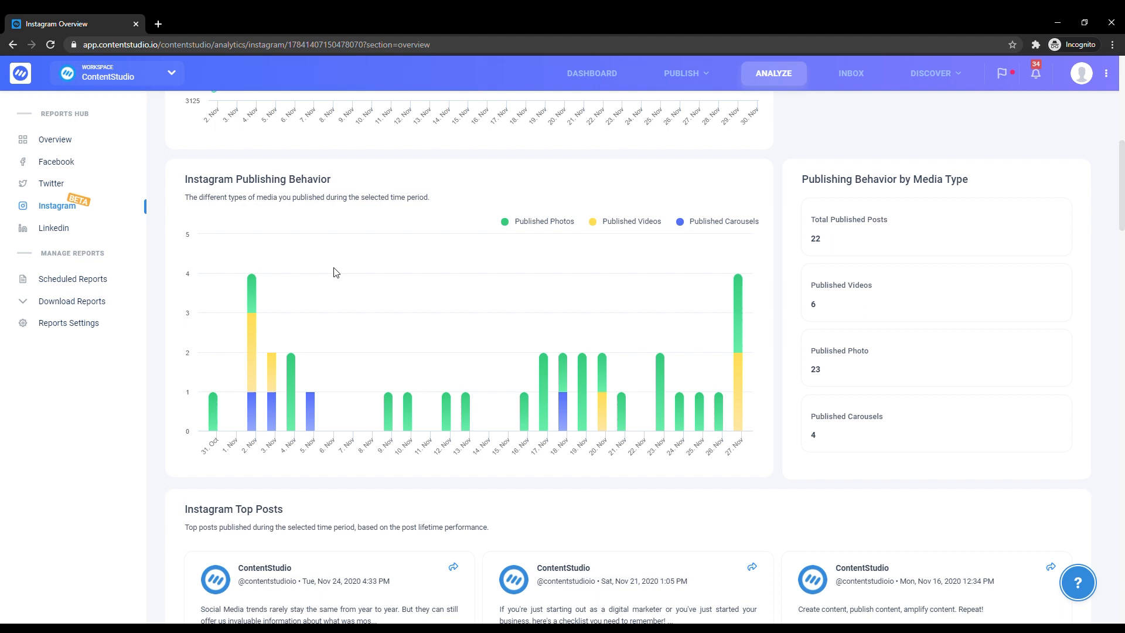
{"action": "mouse_move", "coordinate": [256, 276]}
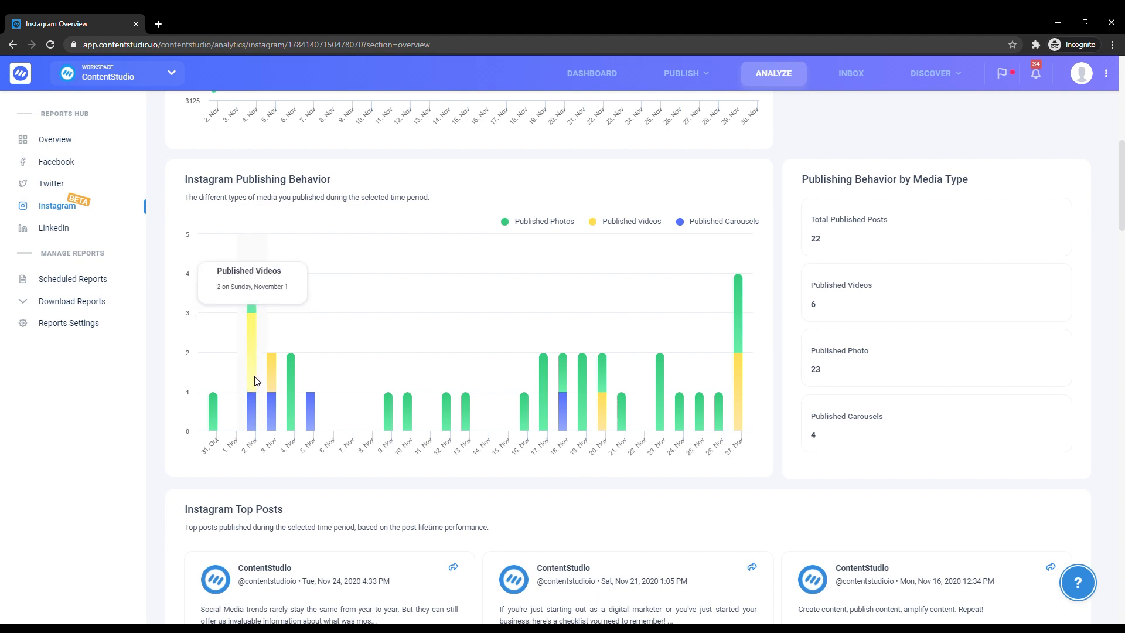
{"action": "mouse_move", "coordinate": [252, 412]}
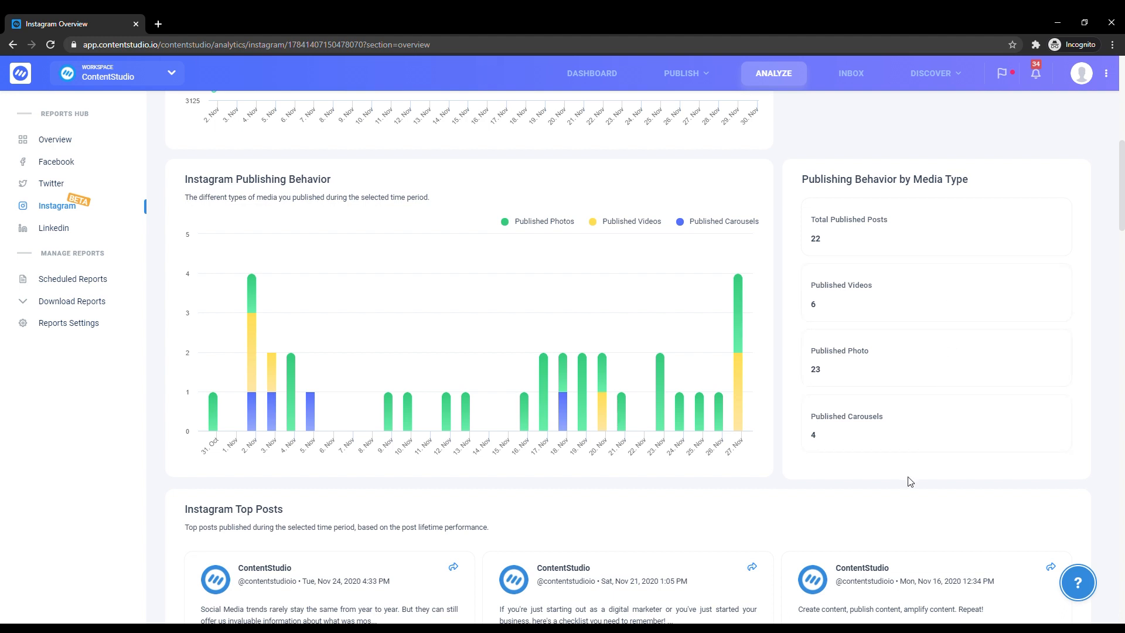
- Scroll through the Top Posts engagement figures to the Active Users by Hours and Days charts
{"action": "scroll", "scroll_direction": "down", "scroll_amount": 3}
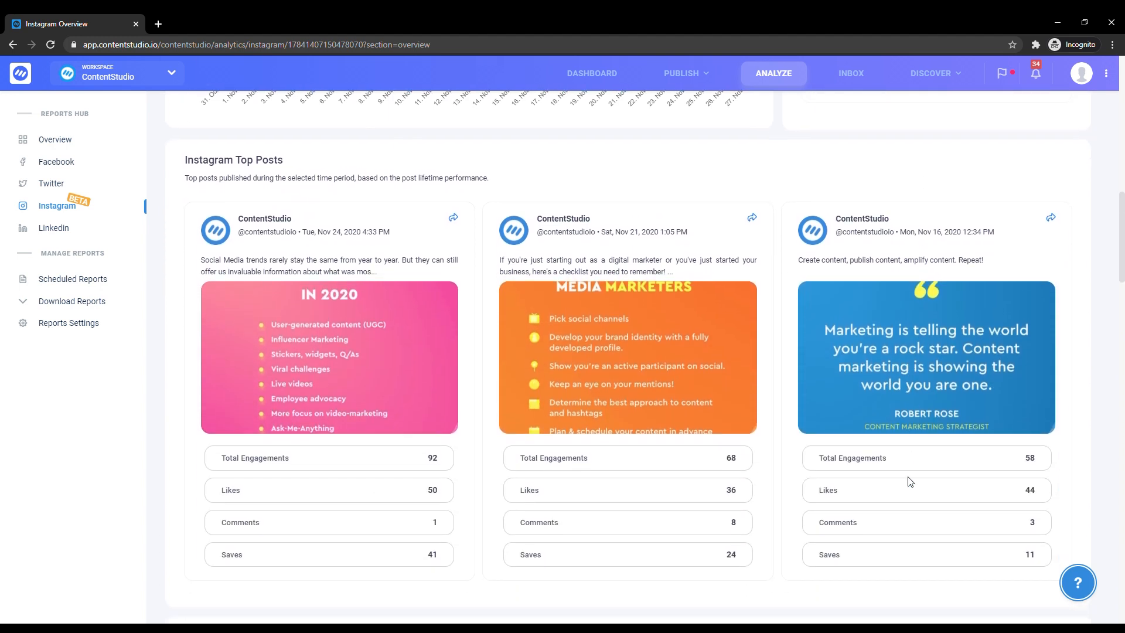
{"action": "scroll", "scroll_direction": "down", "scroll_amount": 3}
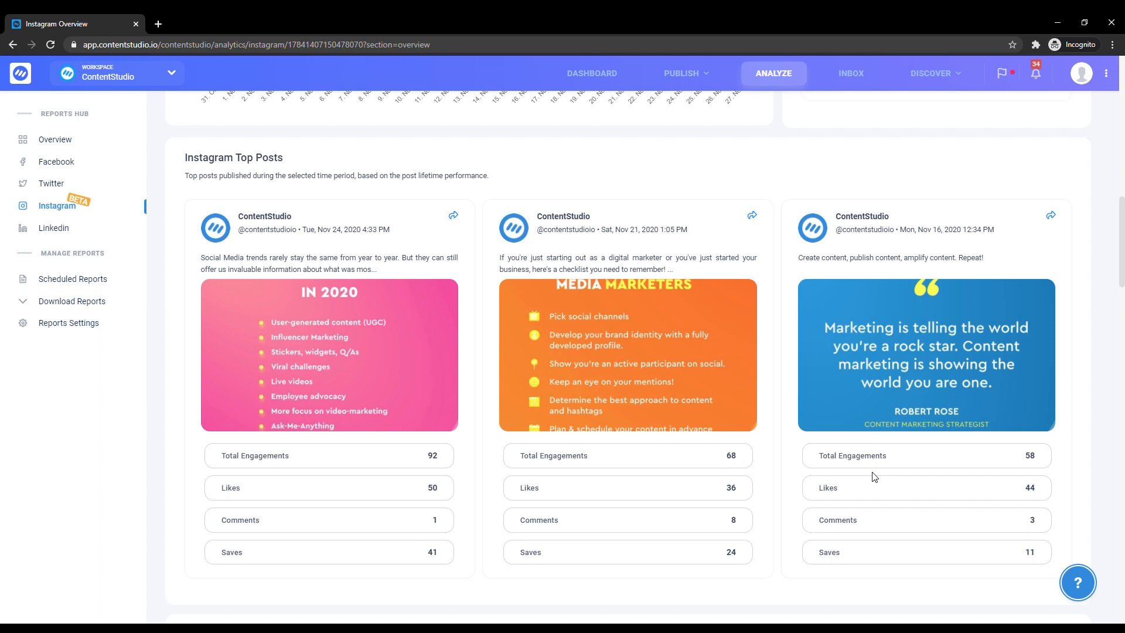
{"action": "mouse_move", "coordinate": [671, 457]}
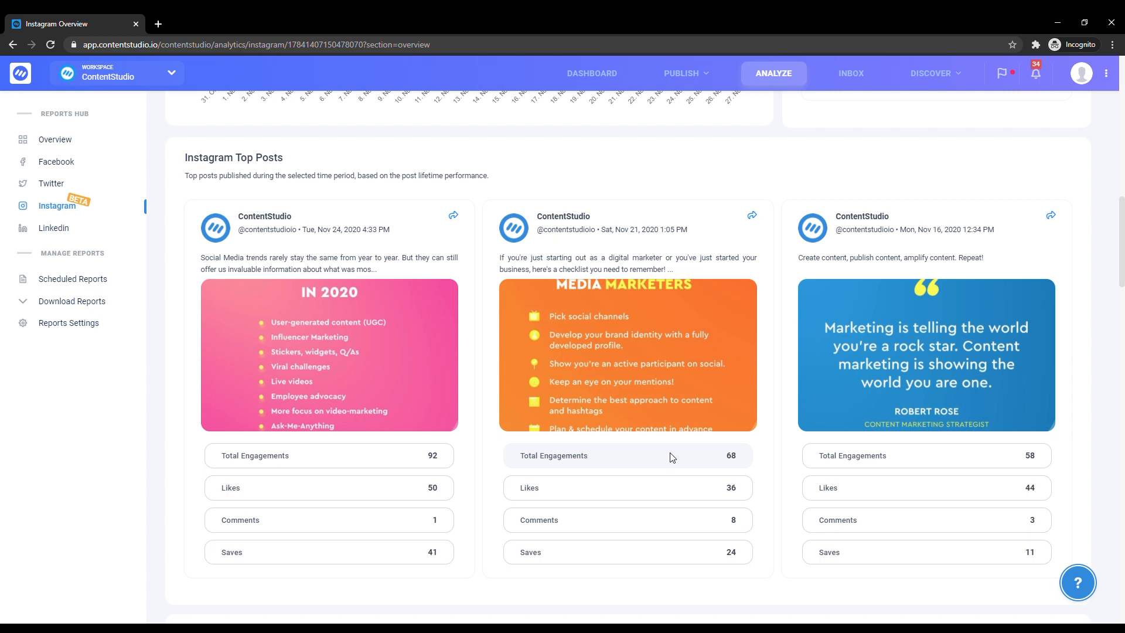
{"action": "scroll", "scroll_direction": "down", "scroll_amount": 3}
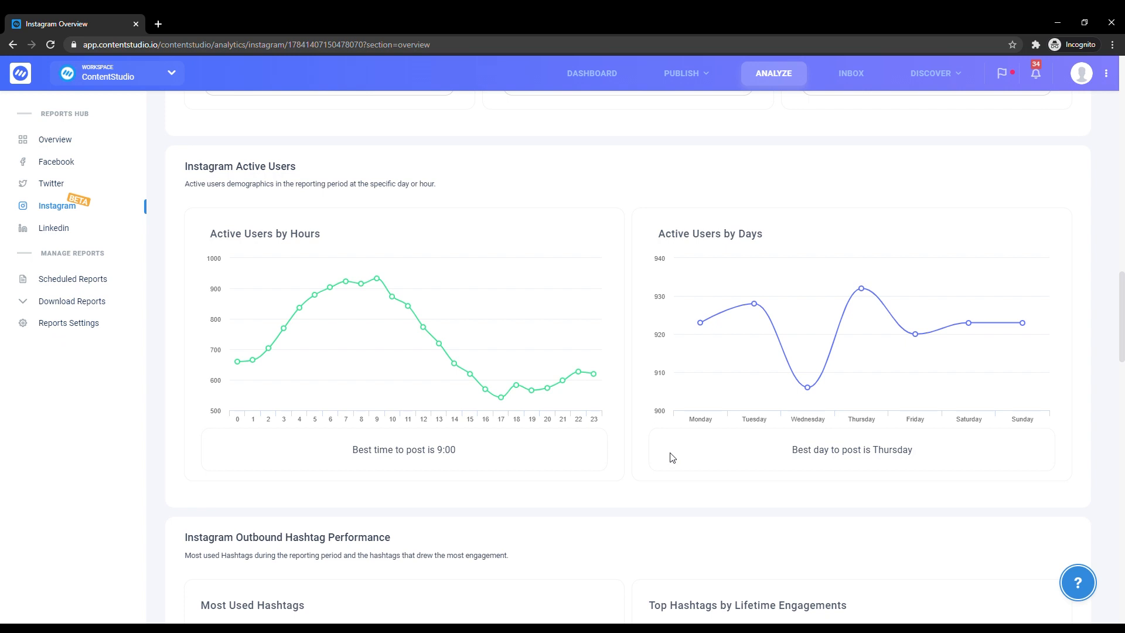
{"action": "mouse_move", "coordinate": [701, 458]}
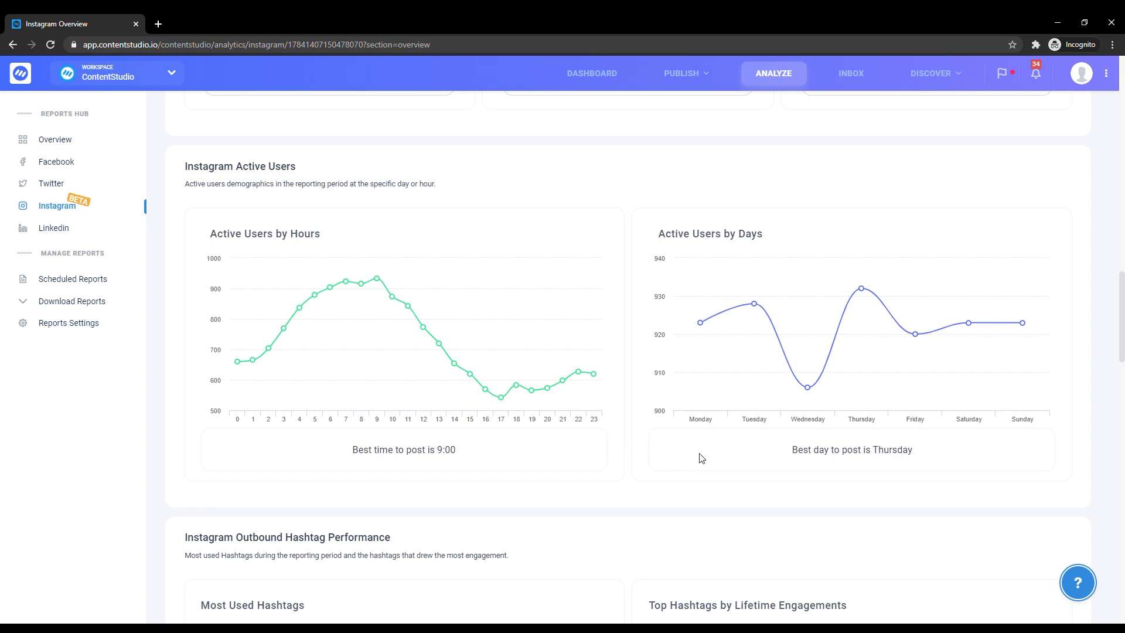
{"action": "mouse_move", "coordinate": [662, 458]}
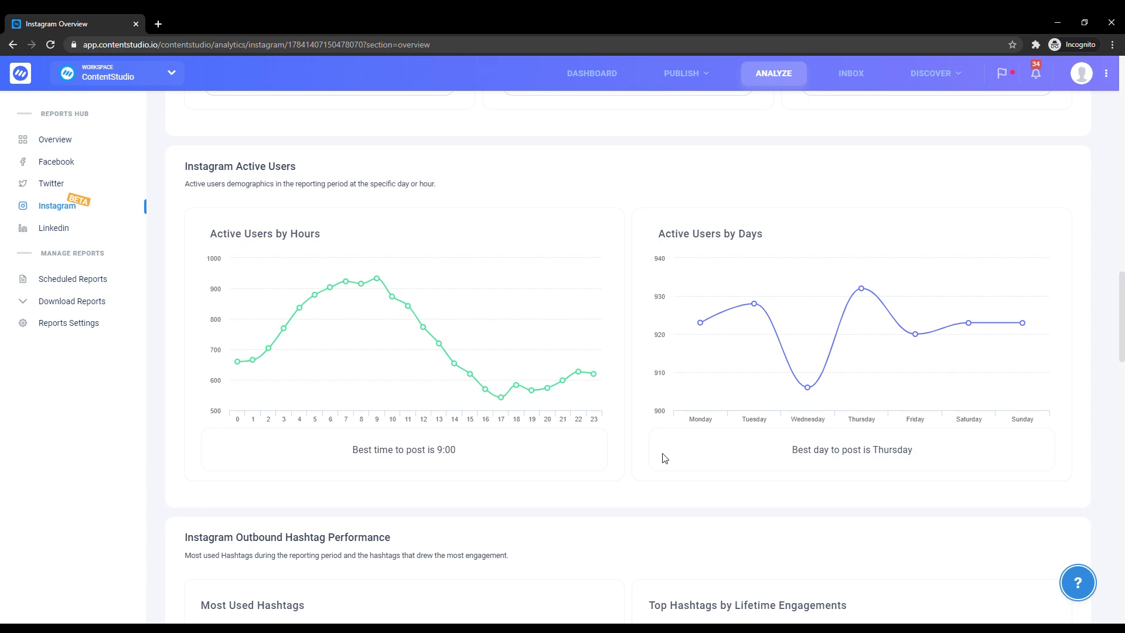
- Scroll down to the Most Used and Top Hashtags lists under Outbound Hashtag Performance
{"action": "scroll", "scroll_direction": "down", "scroll_amount": 3}
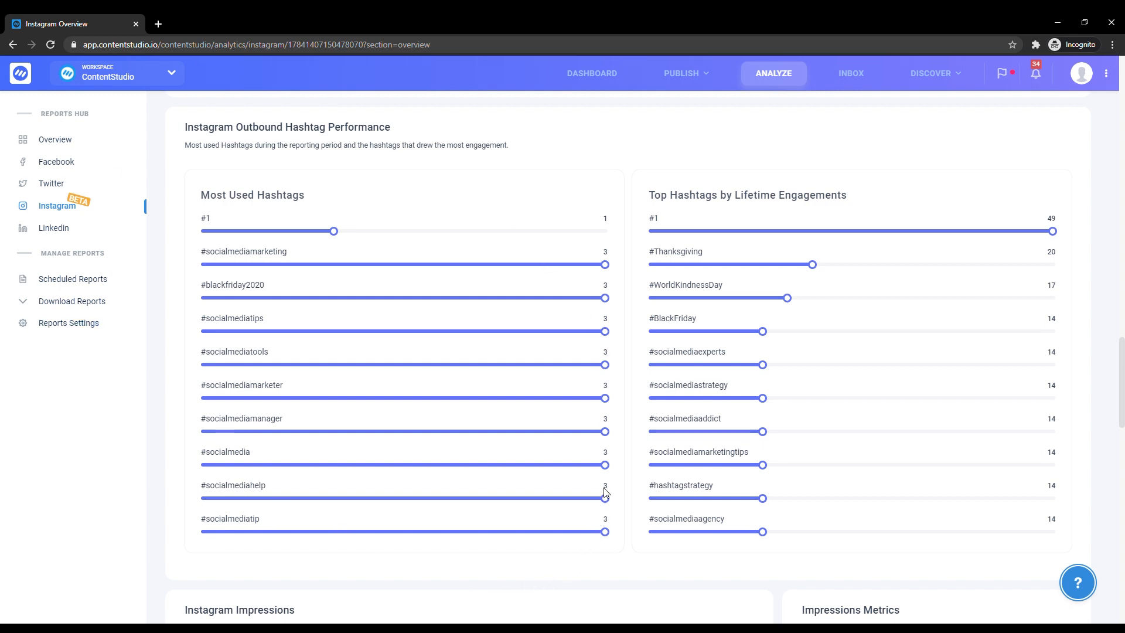
{"action": "mouse_move", "coordinate": [745, 517]}
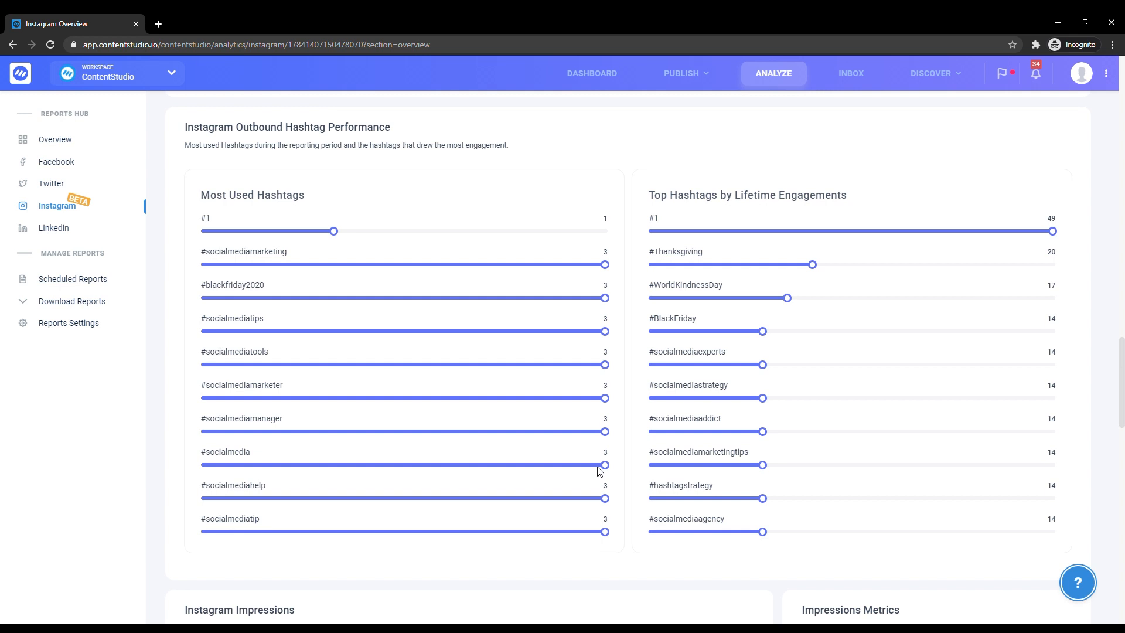
- Scroll past the Impressions chart to the Instagram Engagement chart and Engagement Metrics
{"action": "scroll", "scroll_direction": "down", "scroll_amount": 3}
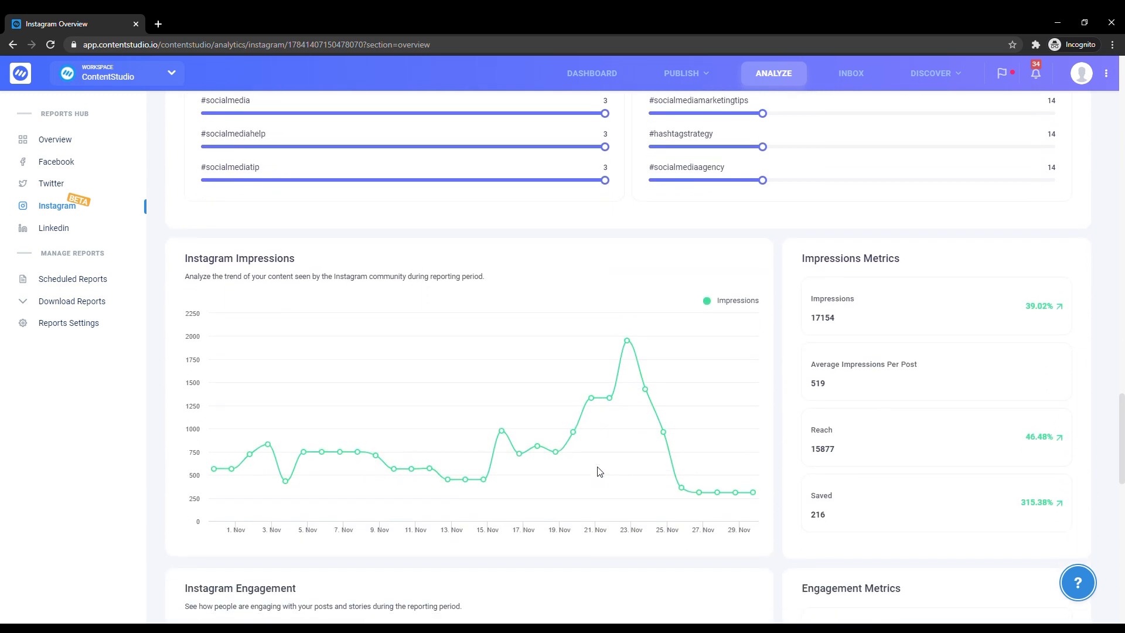
{"action": "scroll", "scroll_direction": "down", "scroll_amount": 3}
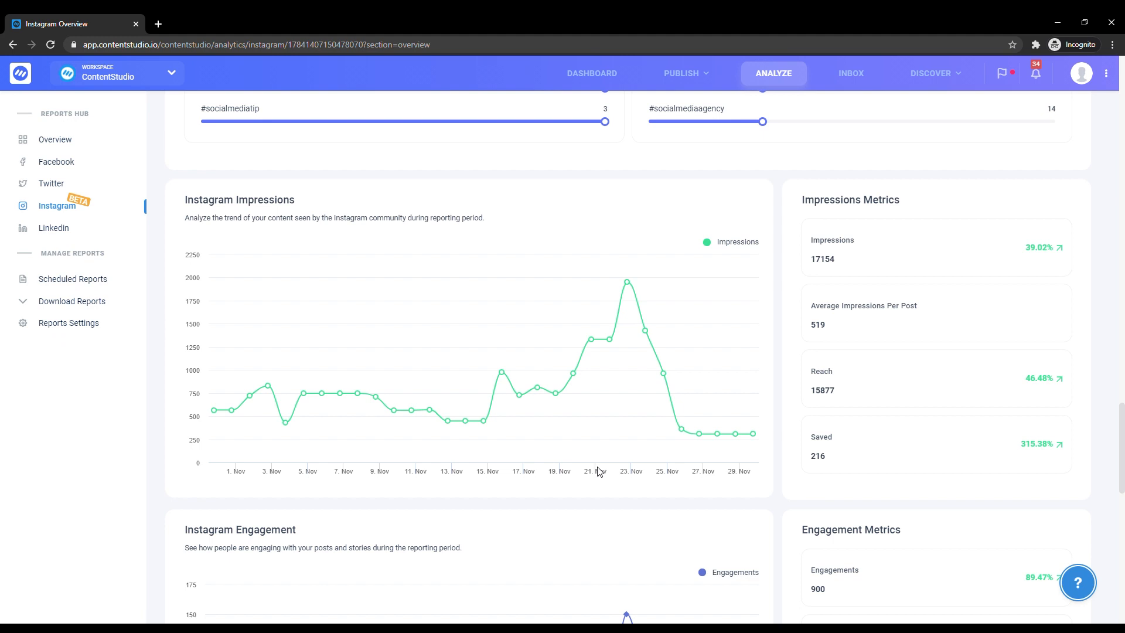
{"action": "scroll", "scroll_direction": "down", "scroll_amount": 3}
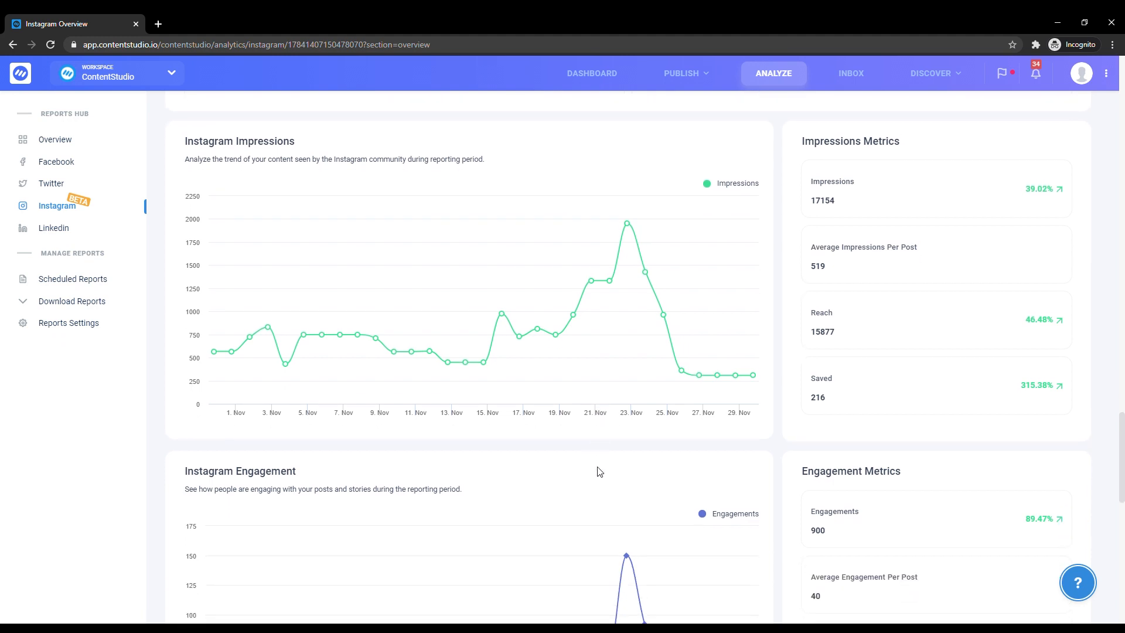
{"action": "scroll", "scroll_direction": "down", "scroll_amount": 3}
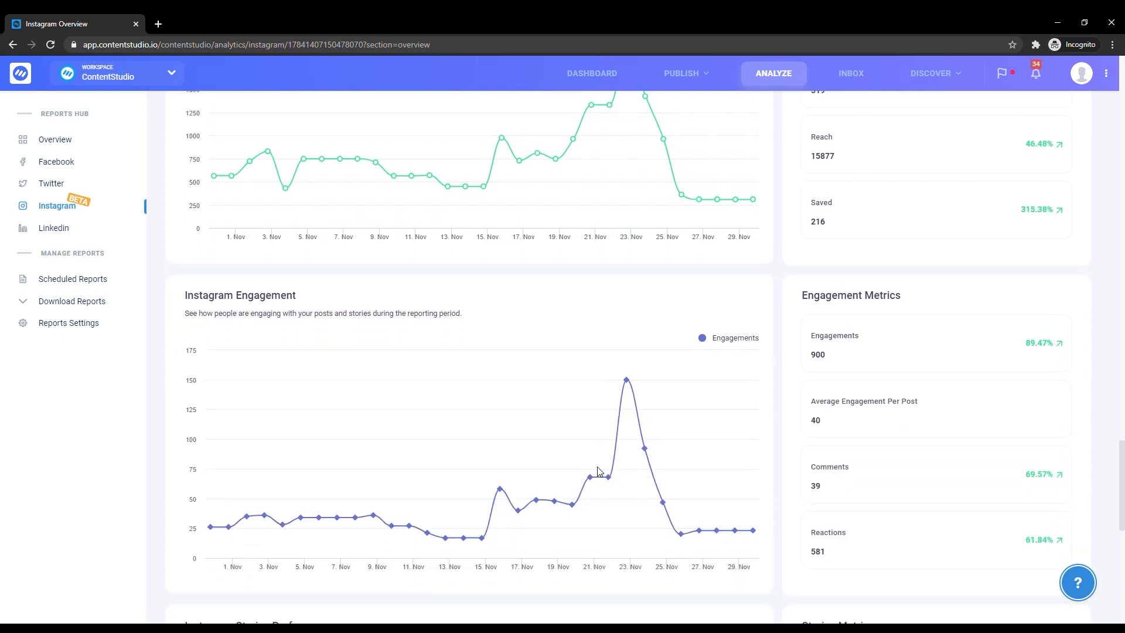
{"action": "scroll", "scroll_direction": "down", "scroll_amount": 3}
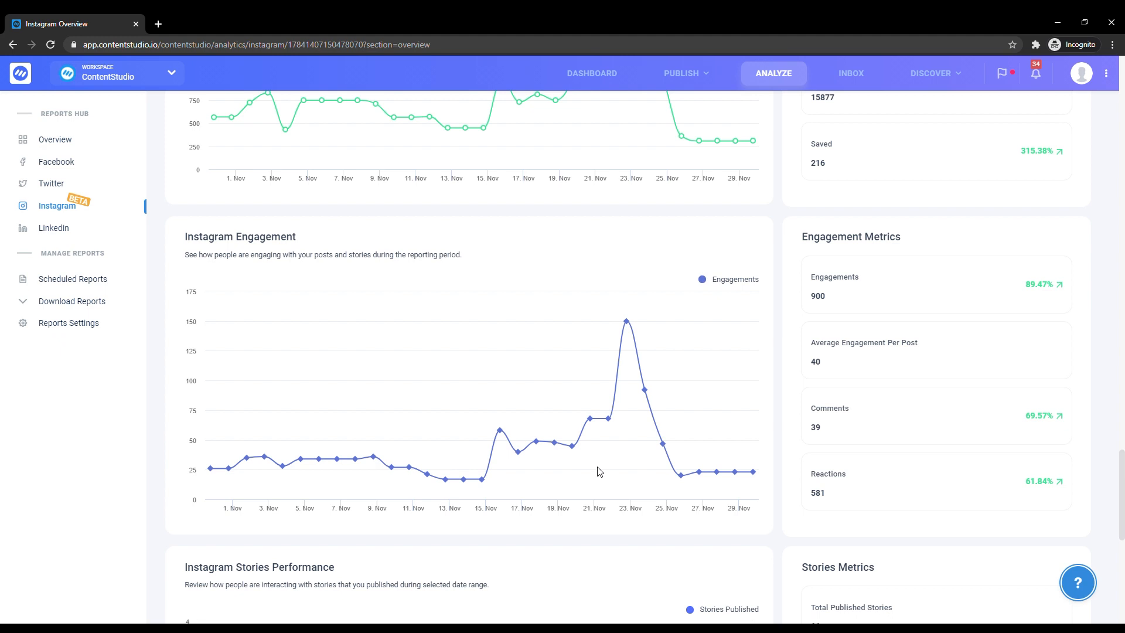
{"action": "scroll", "scroll_direction": "down", "scroll_amount": 3}
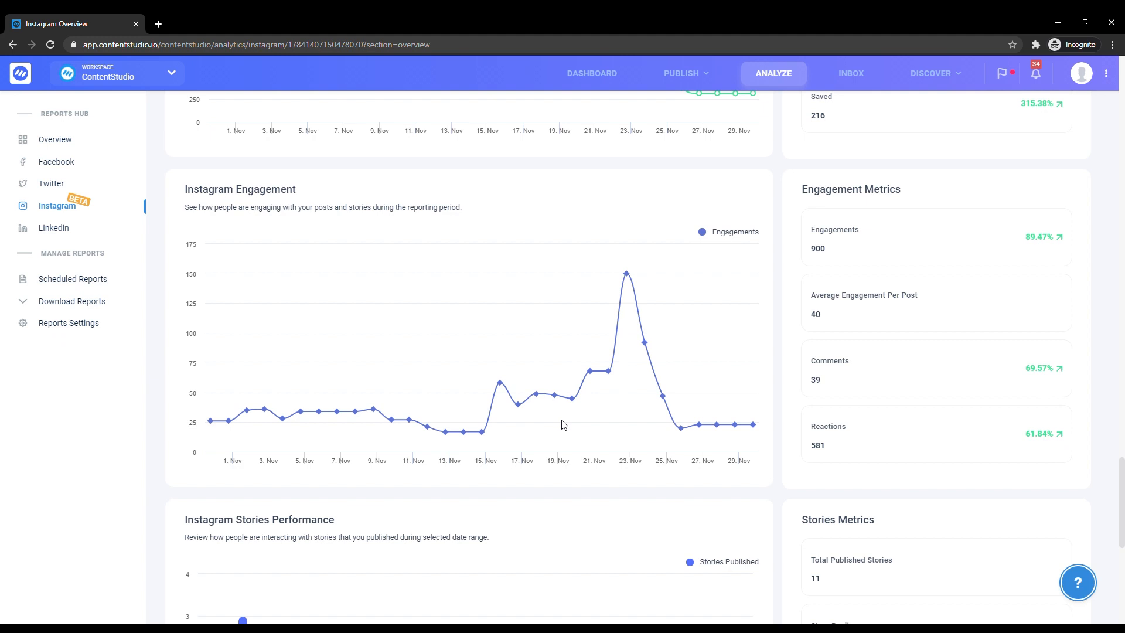
- Scroll through the Stories Performance charts and Stories Metrics, then switch to Demographics
{"action": "scroll", "scroll_direction": "down", "scroll_amount": 3}
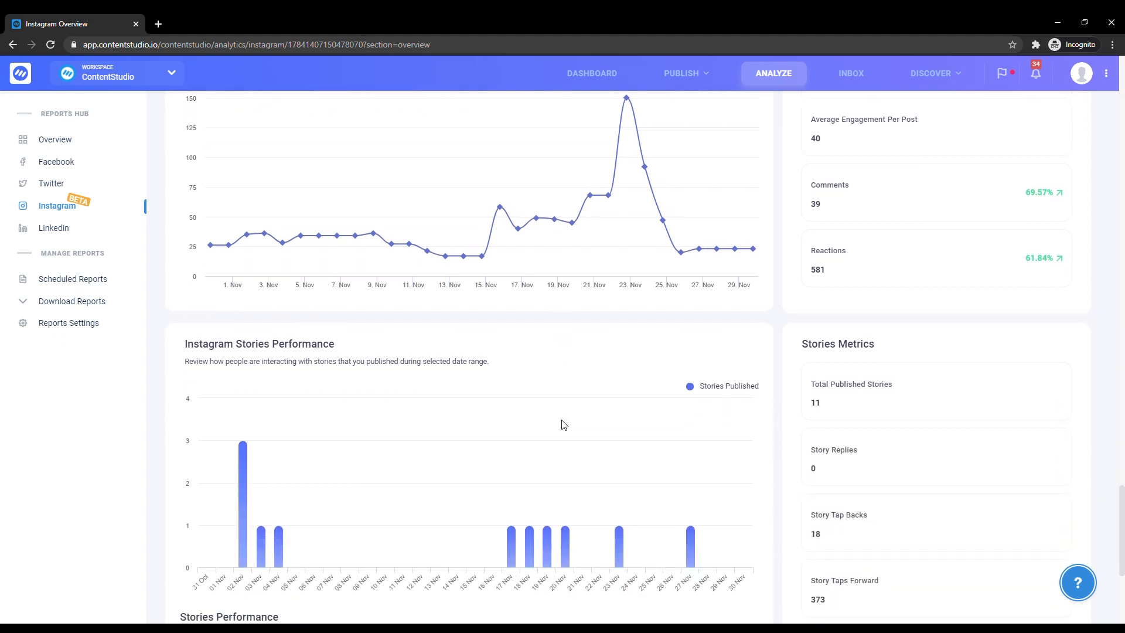
{"action": "scroll", "scroll_direction": "down", "scroll_amount": 3}
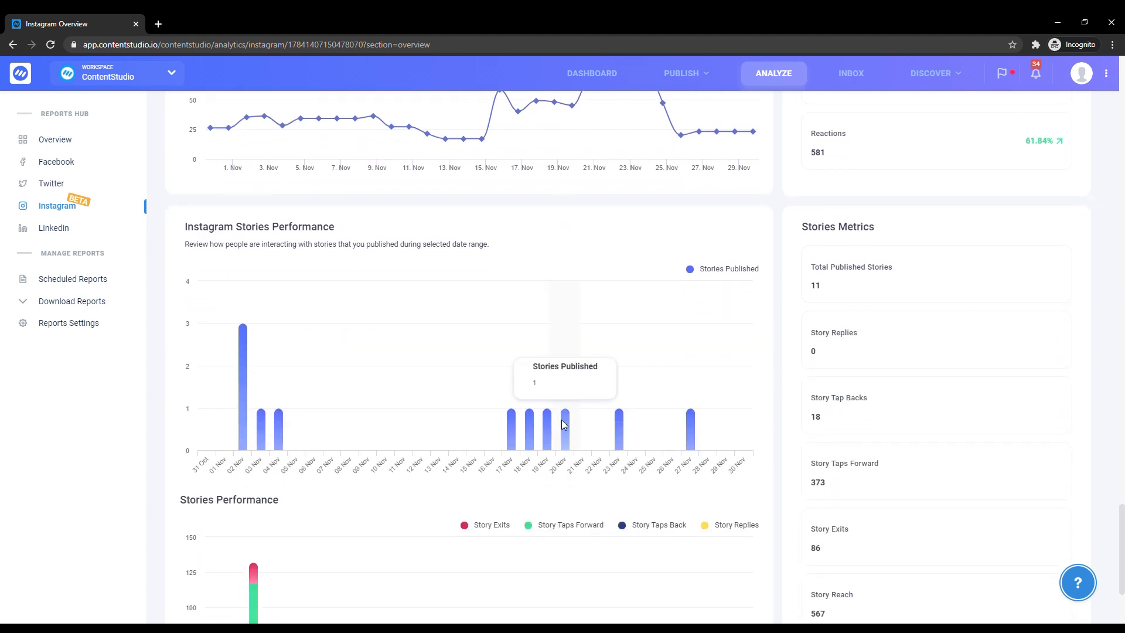
{"action": "mouse_move", "coordinate": [314, 413]}
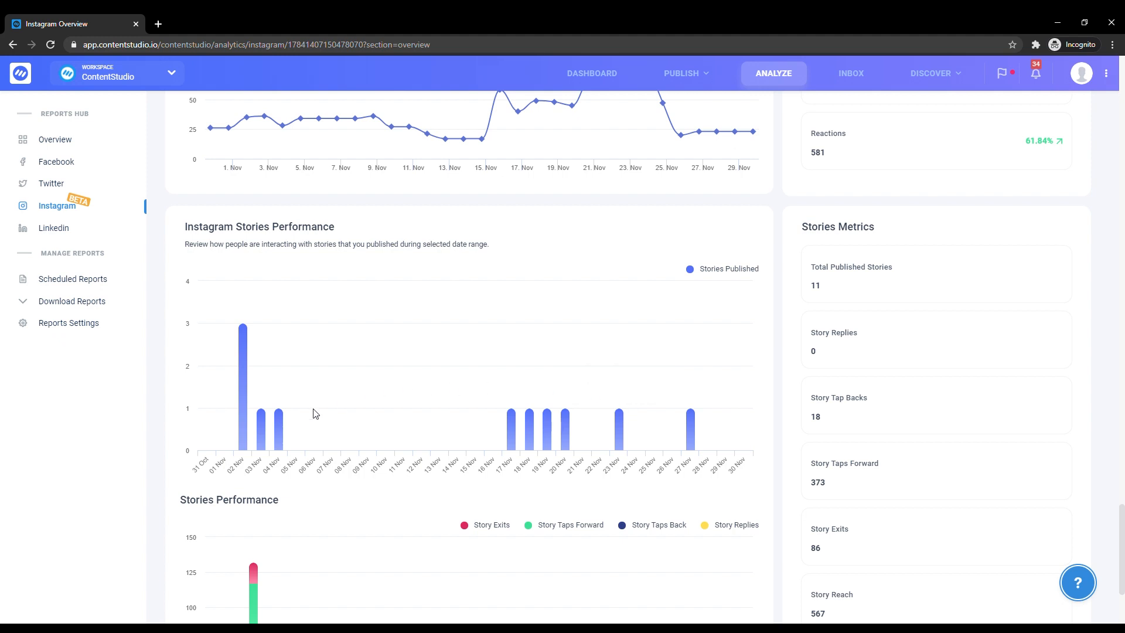
{"action": "mouse_move", "coordinate": [787, 473]}
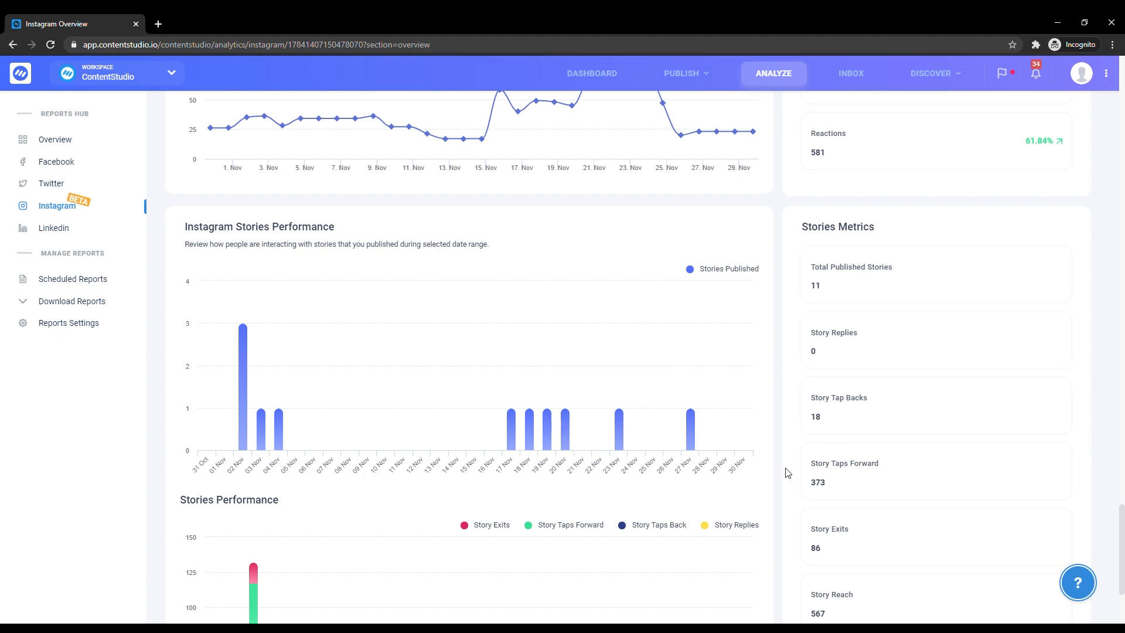
{"action": "scroll", "scroll_direction": "down", "scroll_amount": 3}
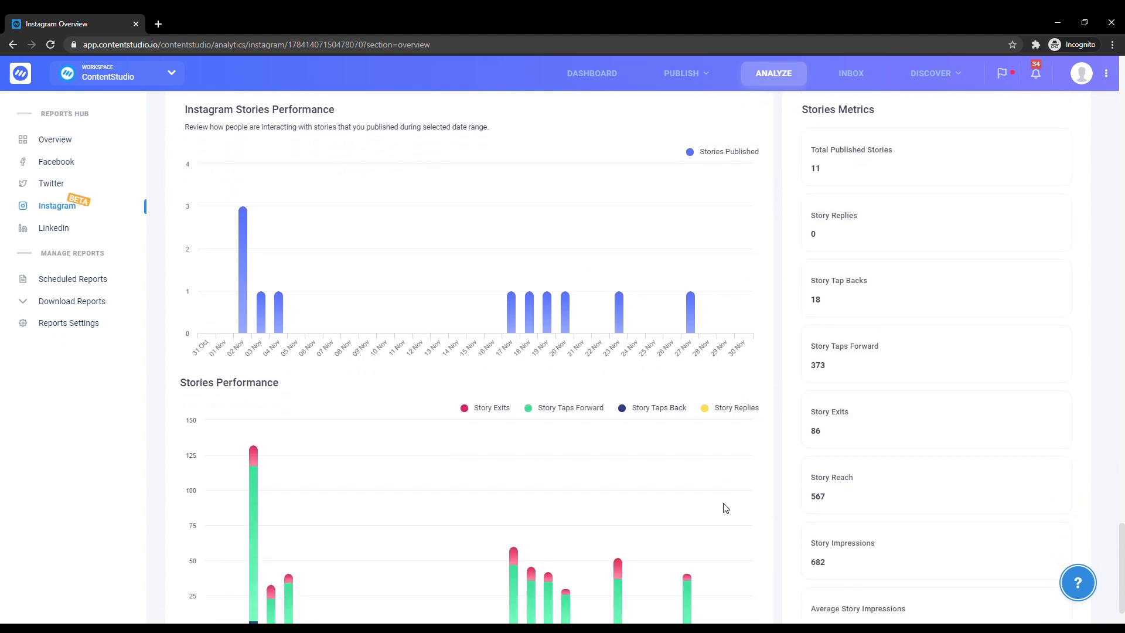
{"action": "scroll", "scroll_direction": "down", "scroll_amount": 3}
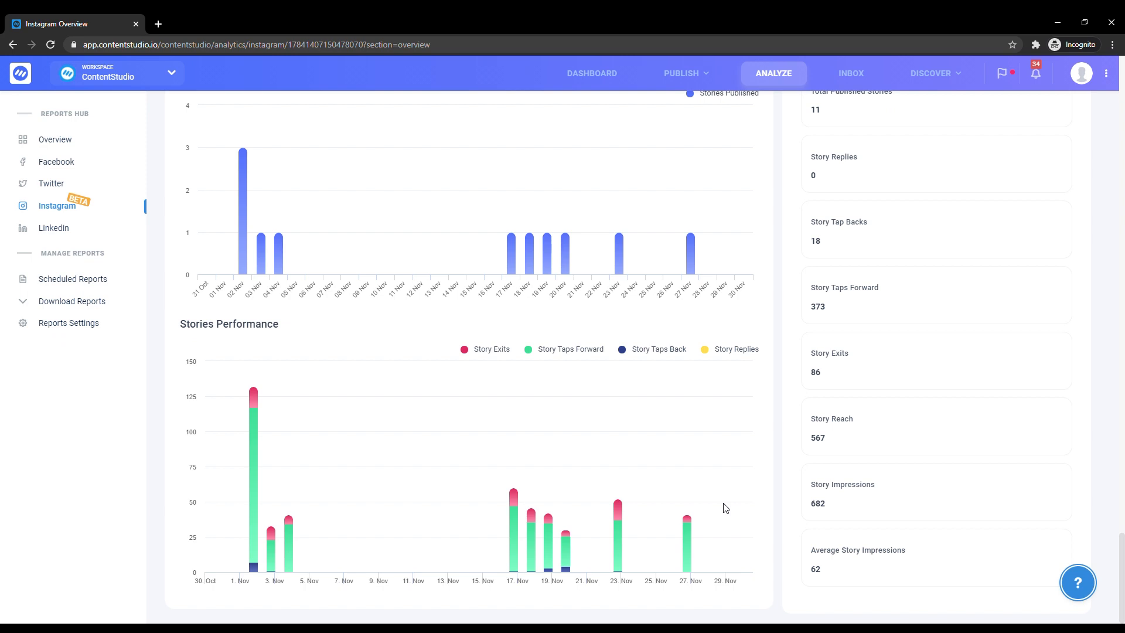
{"action": "mouse_move", "coordinate": [995, 246]}
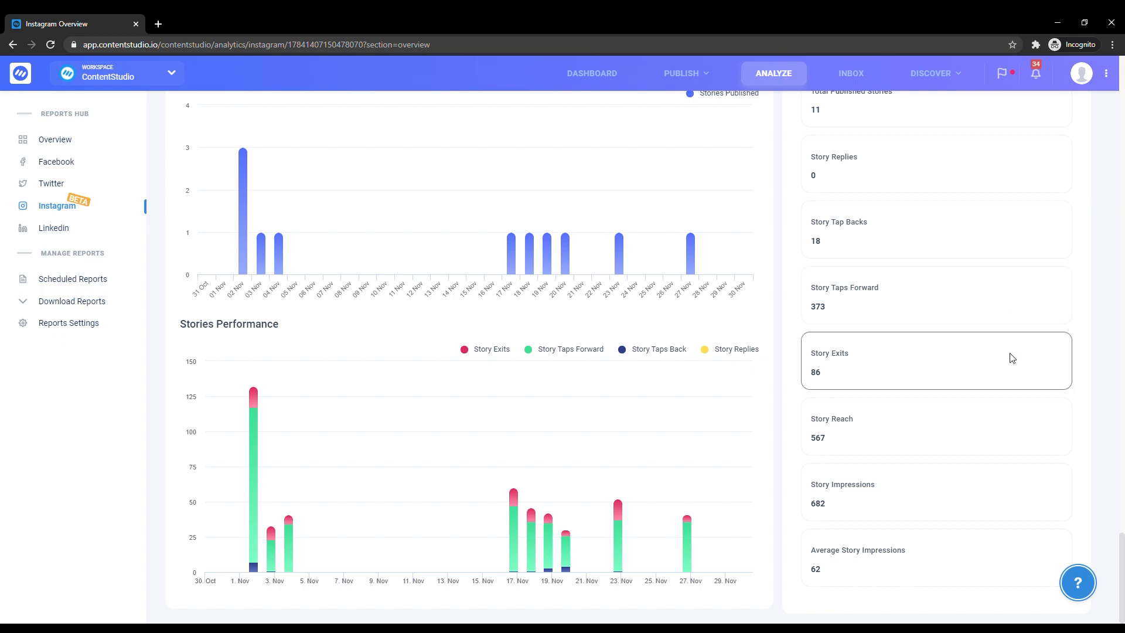
{"action": "mouse_move", "coordinate": [879, 170]}
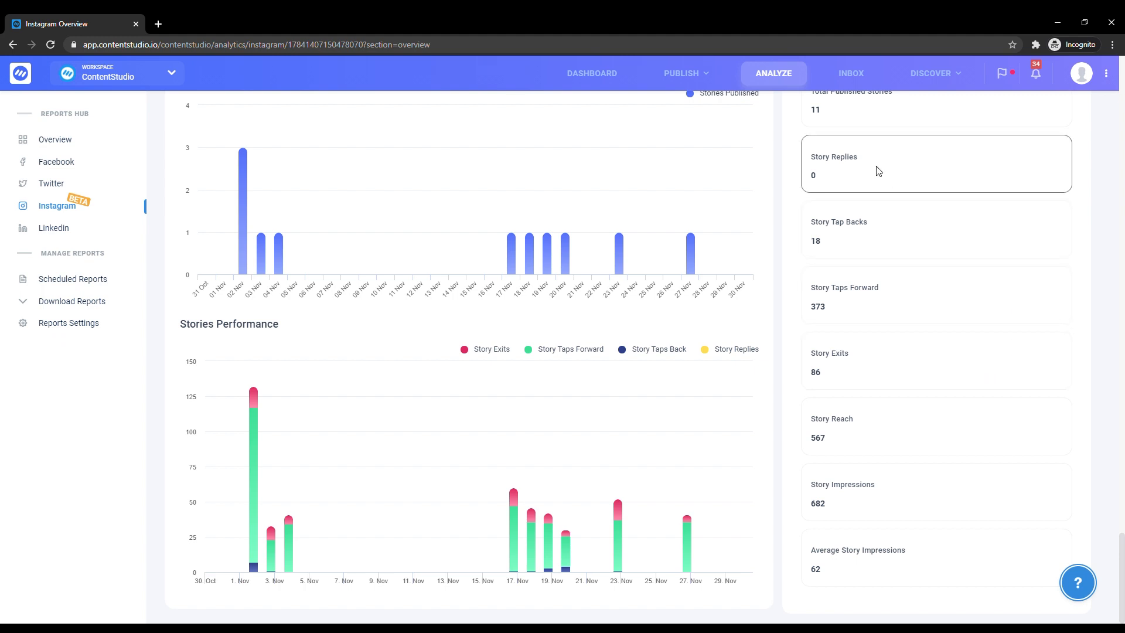
{"action": "mouse_move", "coordinate": [915, 240]}
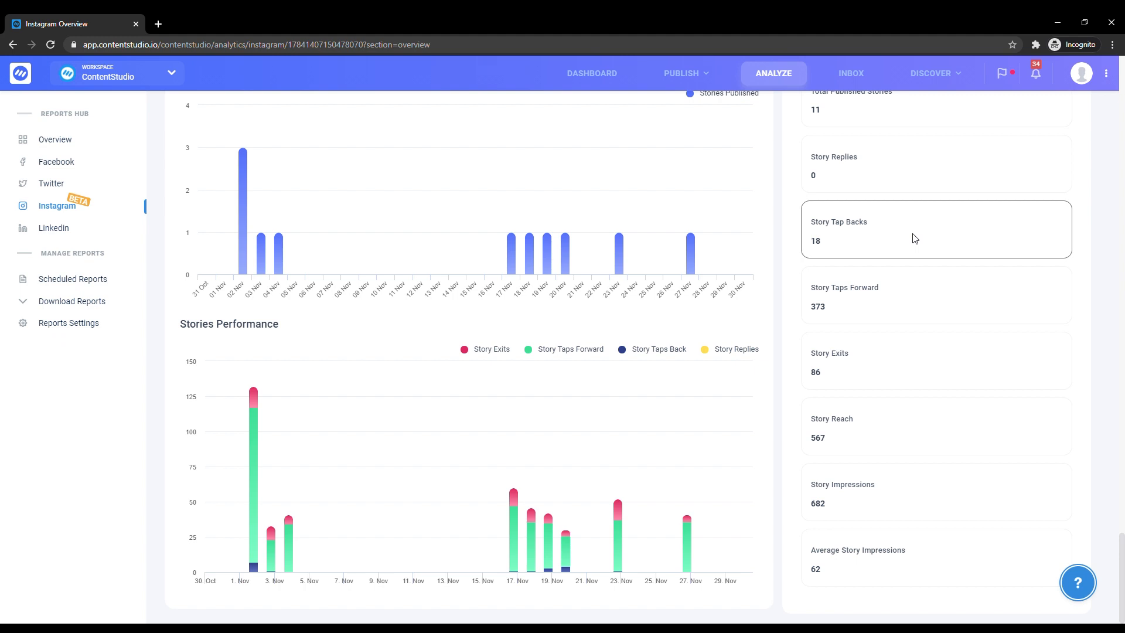
{"action": "mouse_move", "coordinate": [886, 409]}
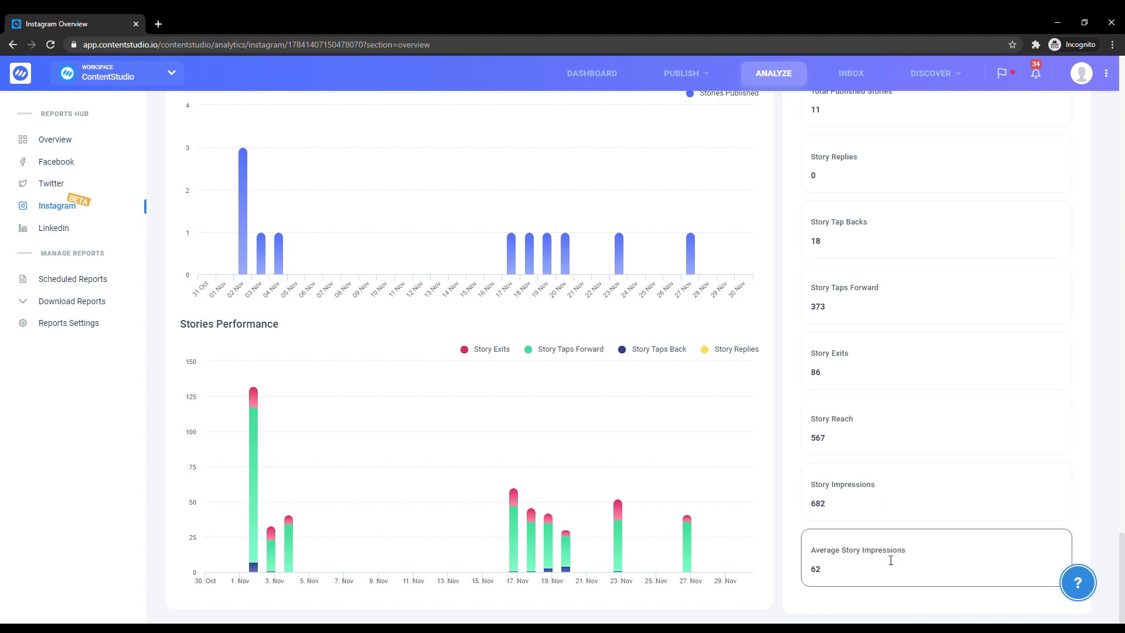
{"action": "mouse_move", "coordinate": [888, 561]}
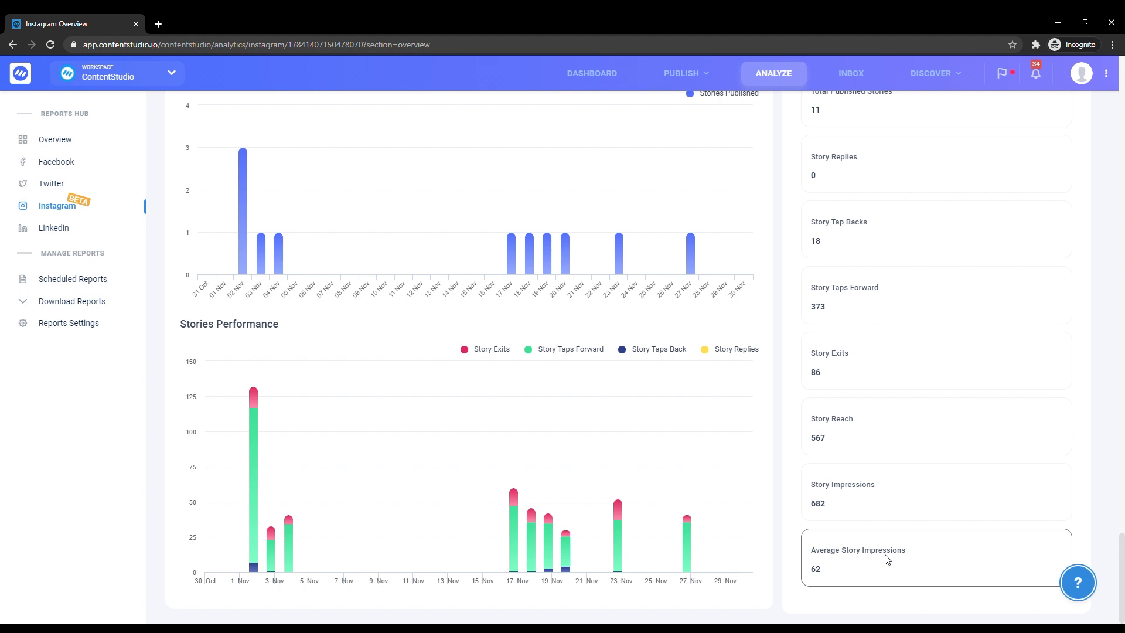
{"action": "left_click", "coordinate": [272, 170]}
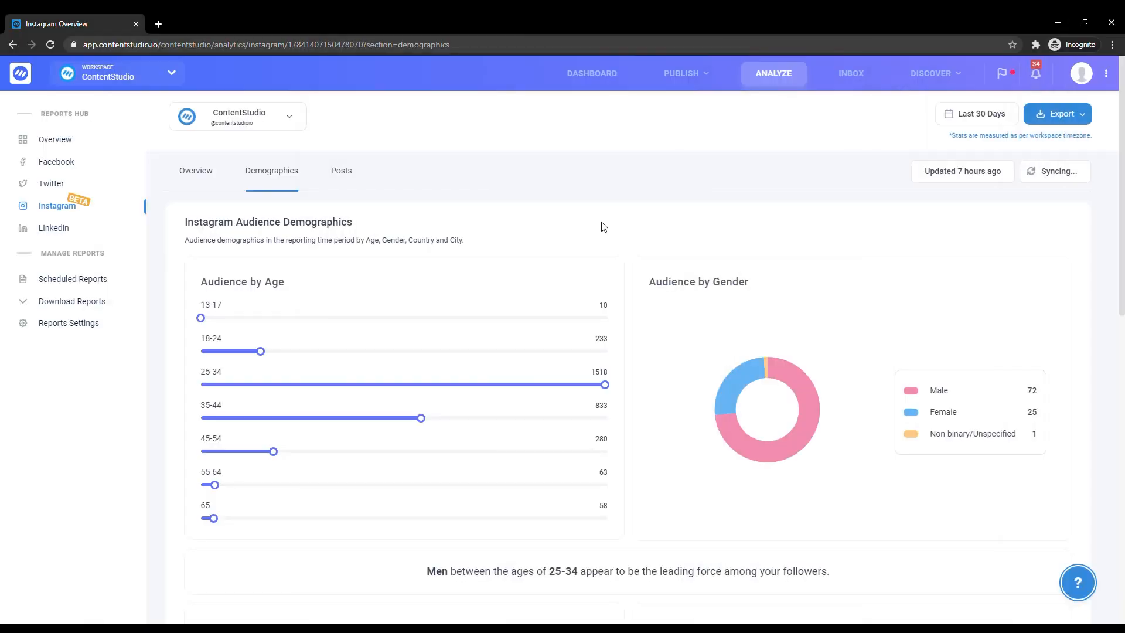
{"action": "mouse_move", "coordinate": [413, 374]}
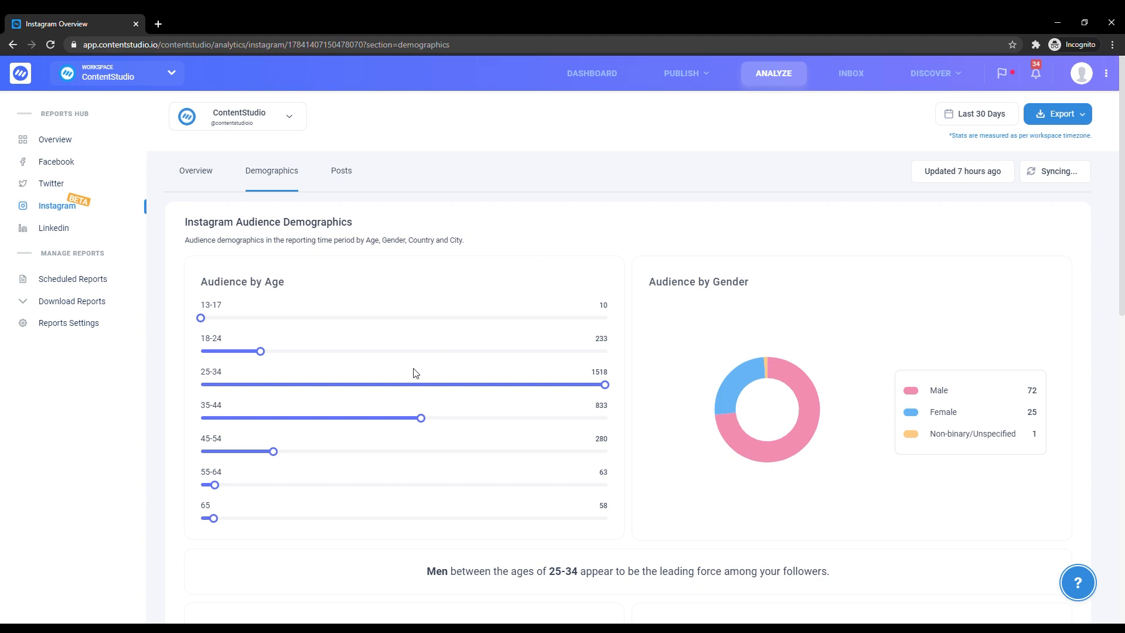
{"action": "mouse_move", "coordinate": [757, 396]}
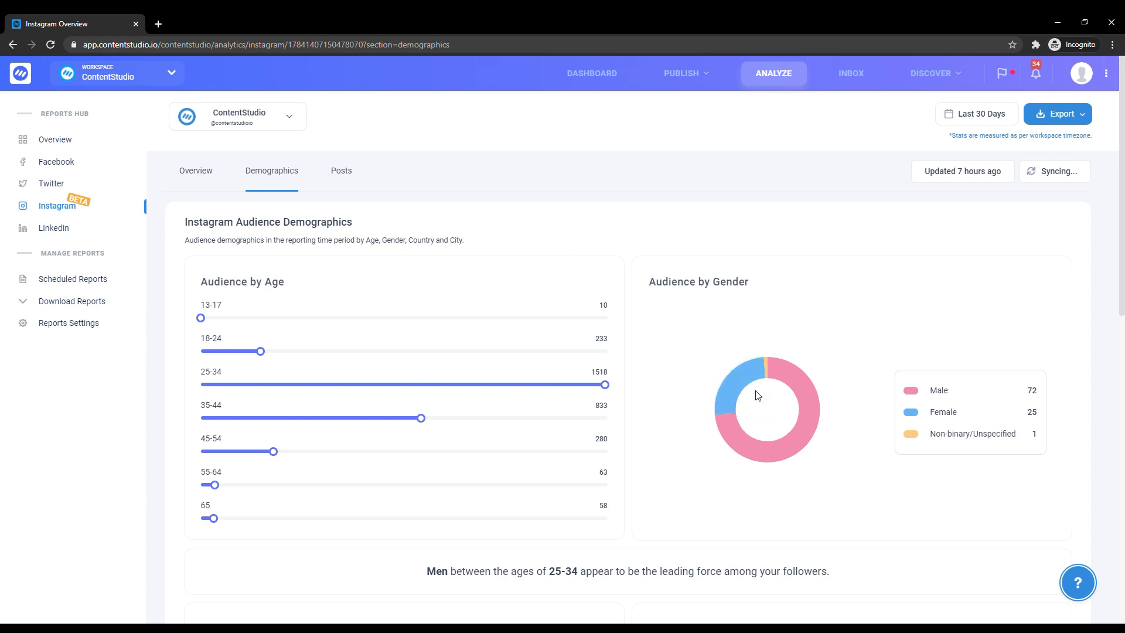
{"action": "mouse_move", "coordinate": [522, 593]}
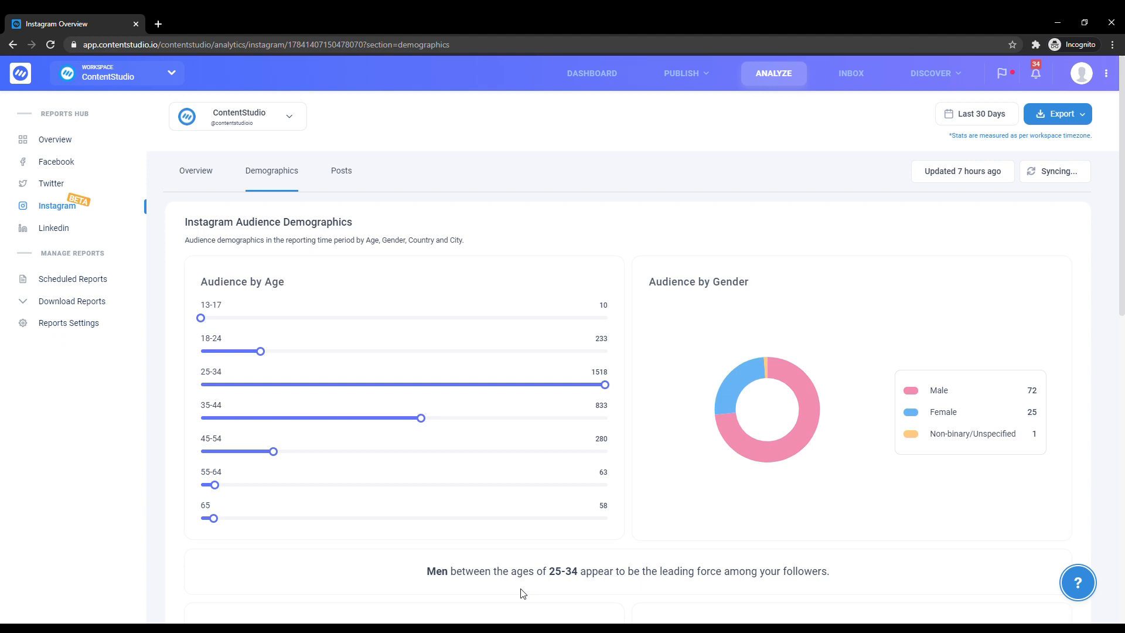
{"action": "mouse_move", "coordinate": [608, 567]}
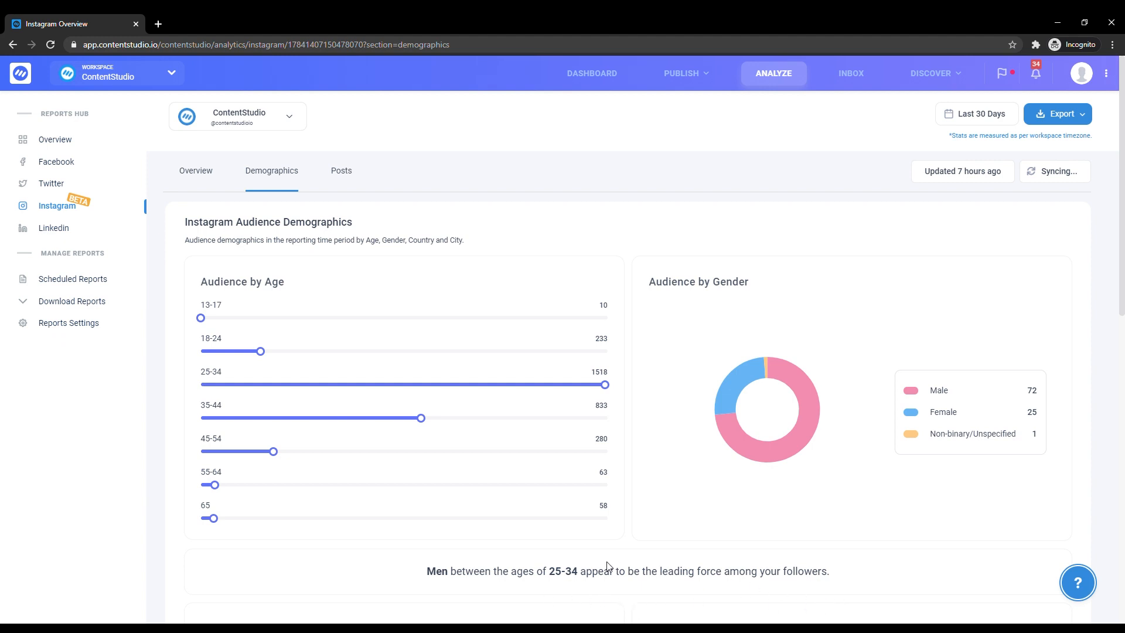
- Scroll from Audience by Age and Gender down to Audience Top Countries and Top Cities
{"action": "scroll", "scroll_direction": "down", "scroll_amount": 3}
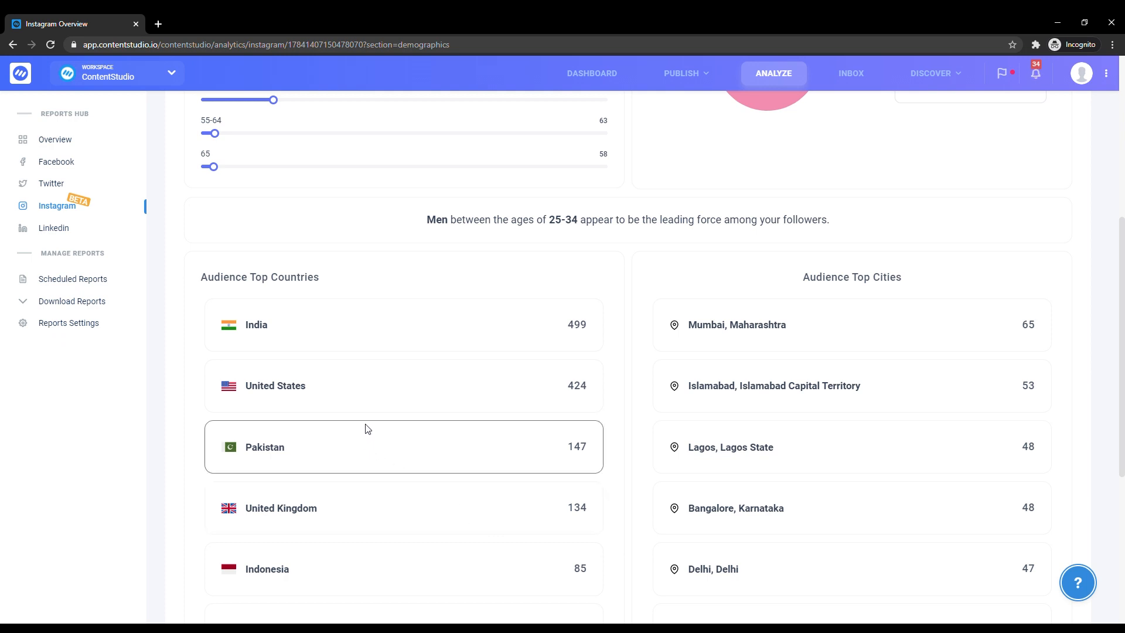
{"action": "scroll", "scroll_direction": "down", "scroll_amount": 3}
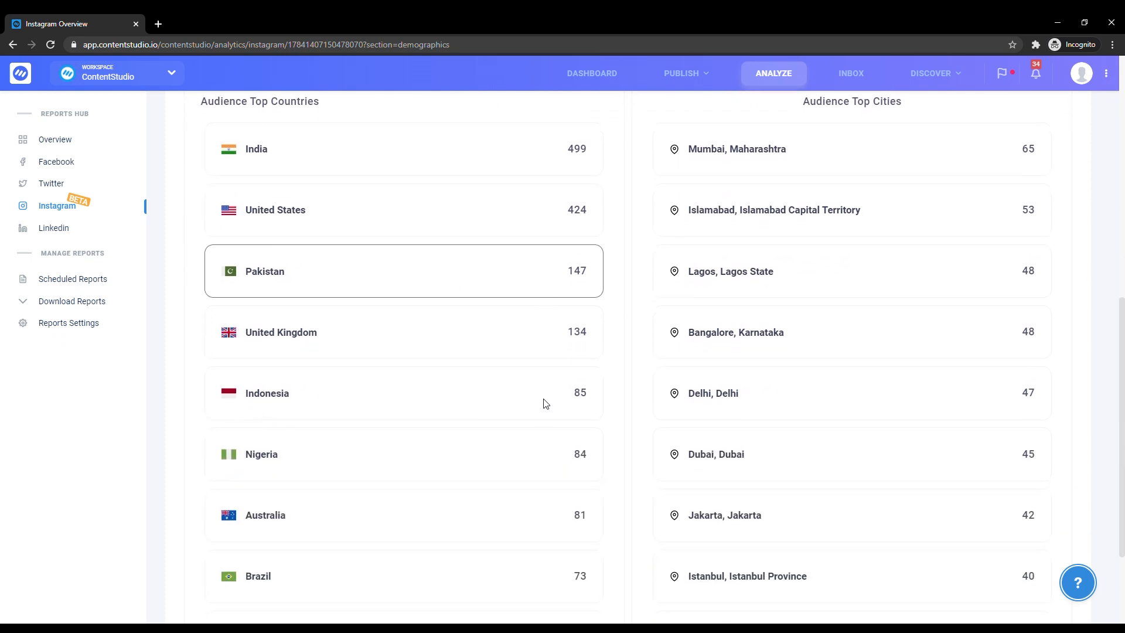
{"action": "scroll", "scroll_direction": "down", "scroll_amount": 3}
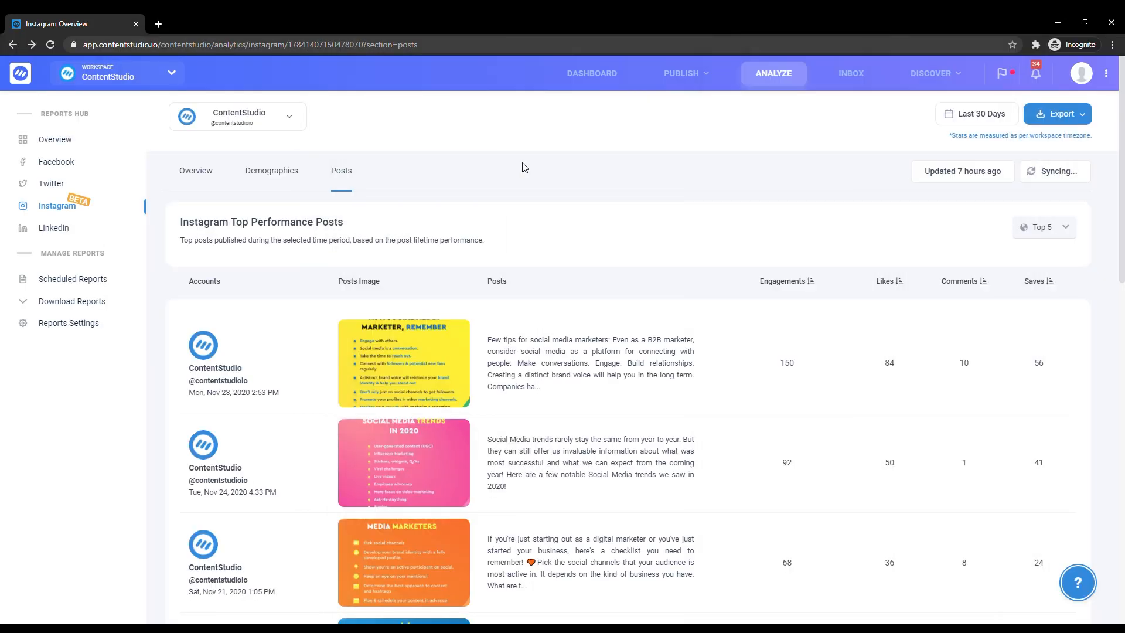
{"action": "mouse_move", "coordinate": [1007, 257]}
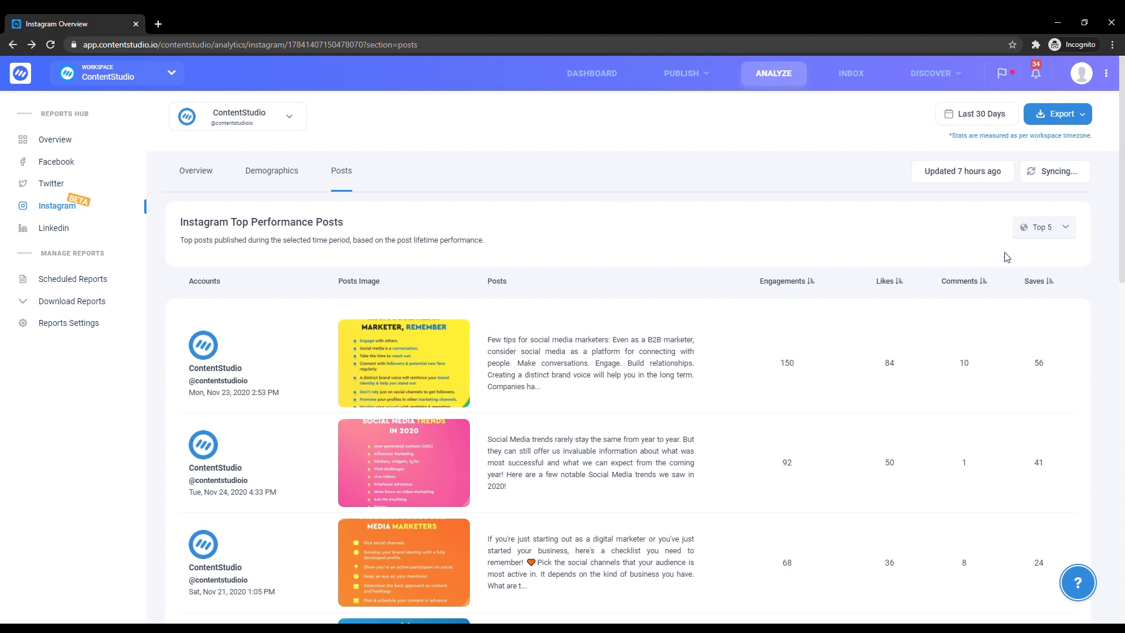
{"action": "mouse_move", "coordinate": [619, 214]}
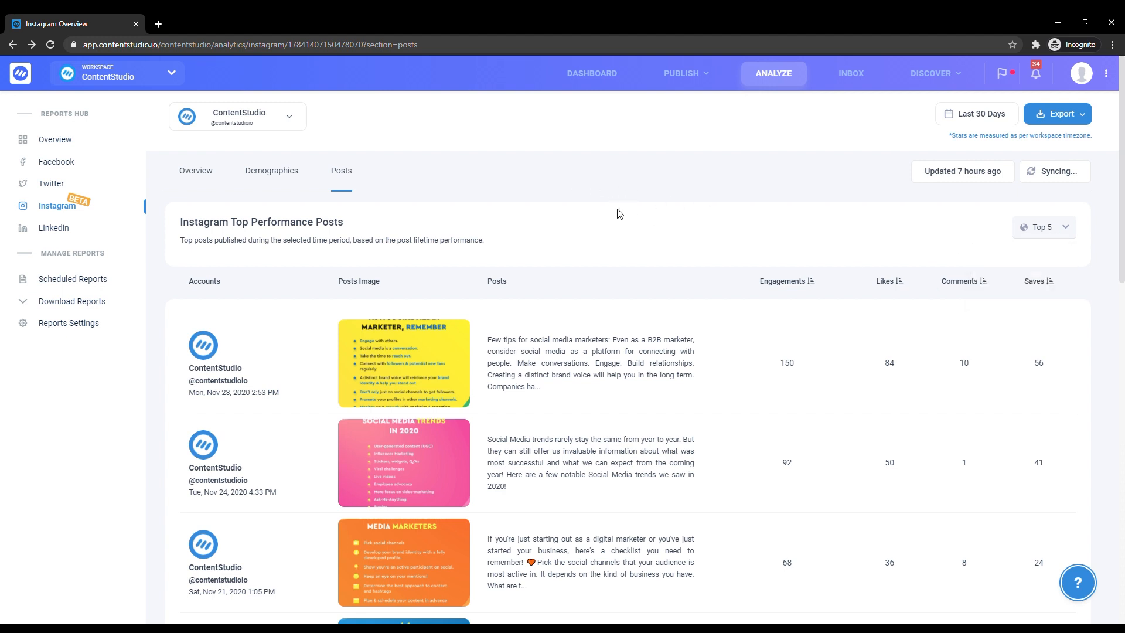
{"action": "mouse_move", "coordinate": [366, 314]}
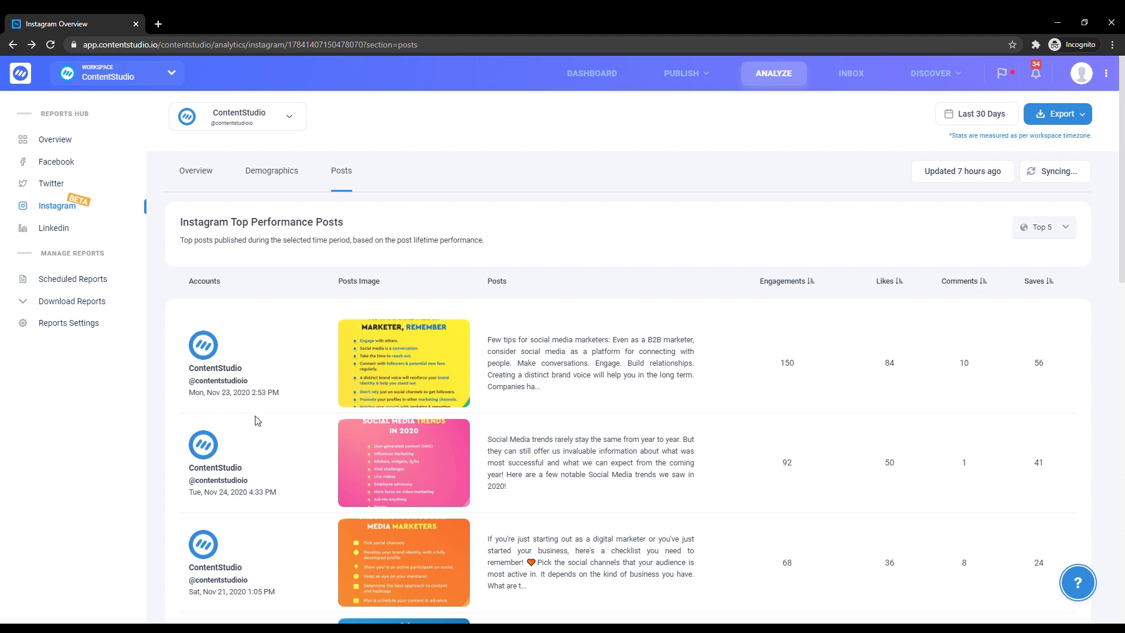
{"action": "mouse_move", "coordinate": [282, 424]}
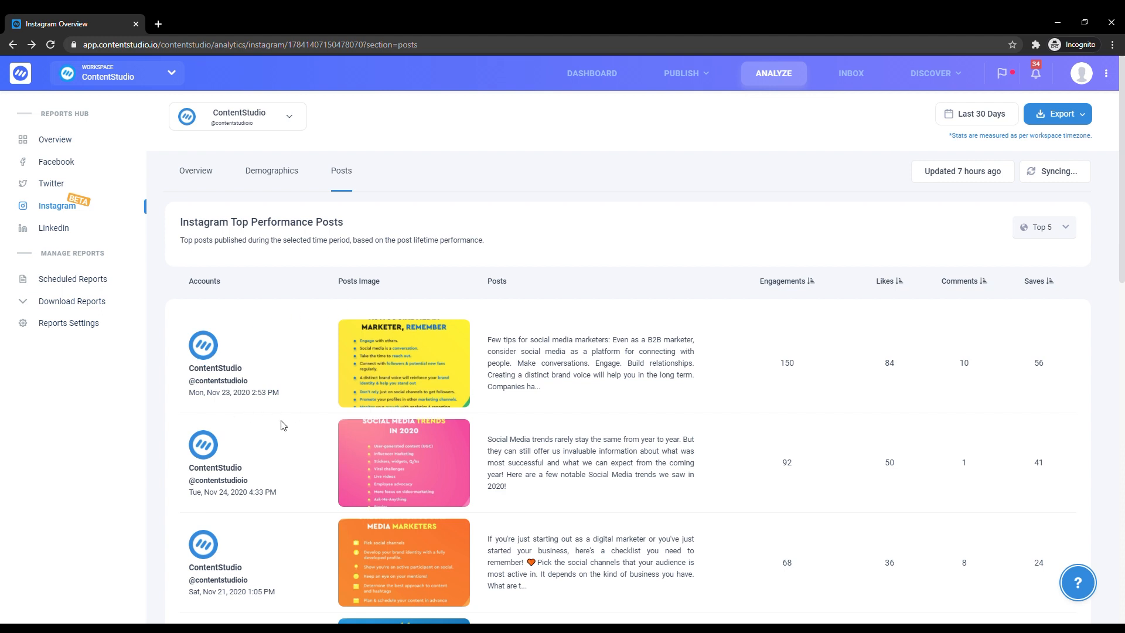
{"action": "mouse_move", "coordinate": [894, 338]}
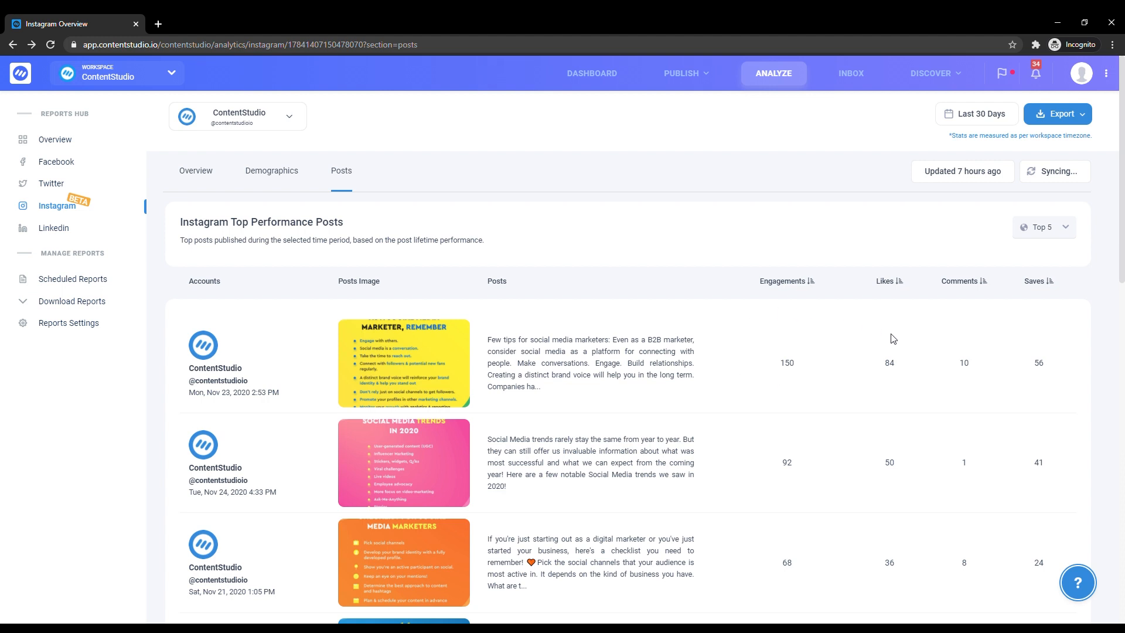
{"action": "mouse_move", "coordinate": [490, 422]}
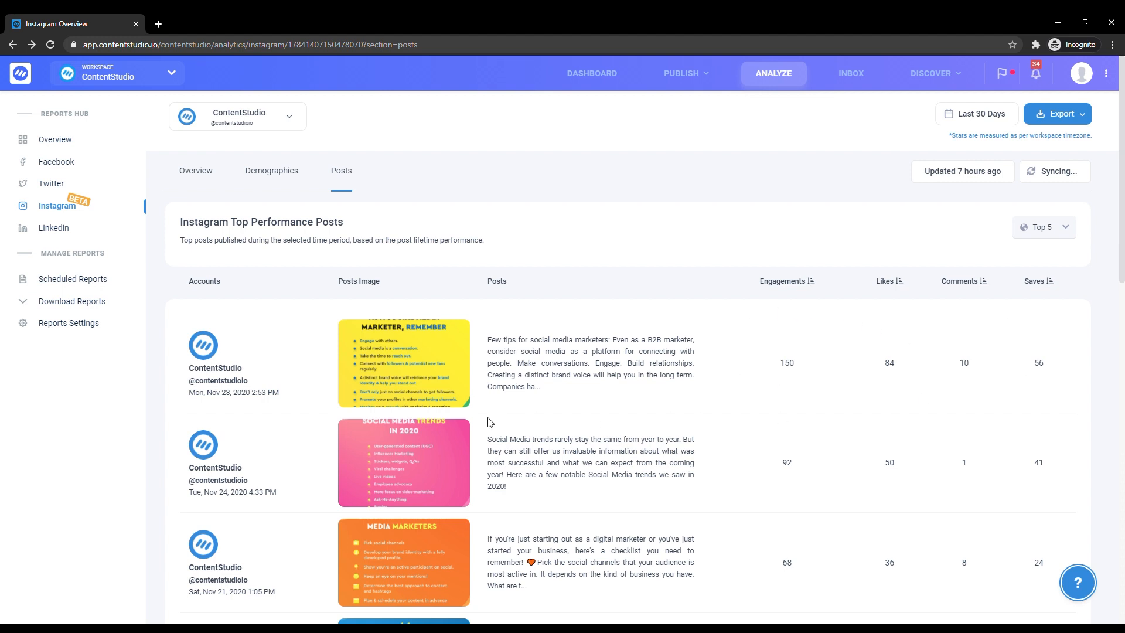
{"action": "mouse_move", "coordinate": [441, 410]}
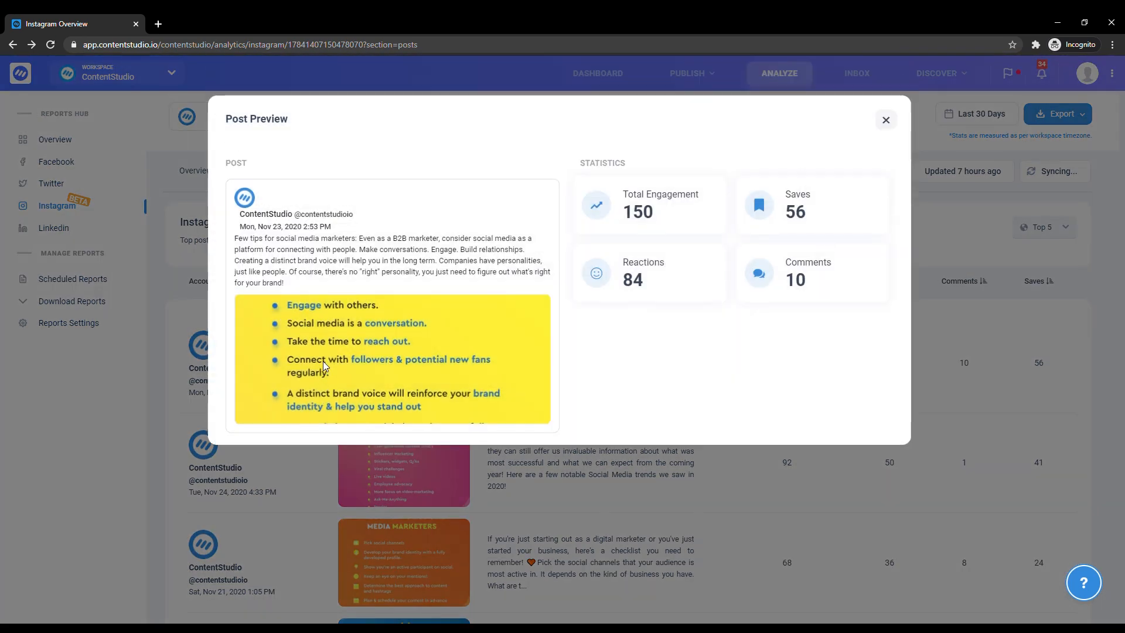
{"action": "mouse_move", "coordinate": [452, 488]}
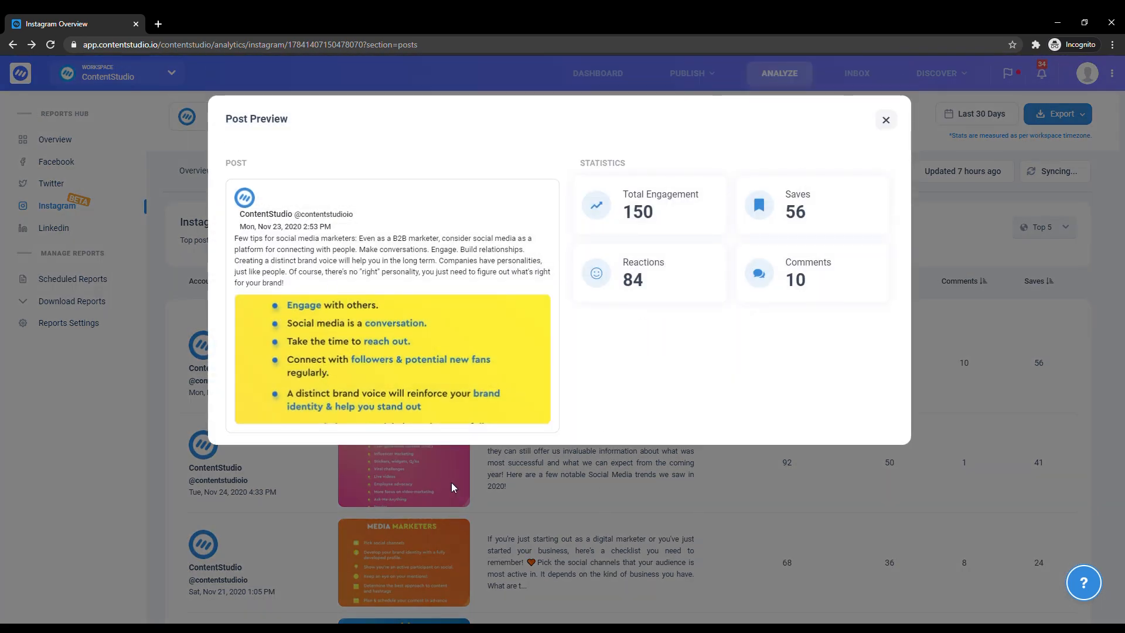
{"action": "left_click", "coordinate": [885, 119]}
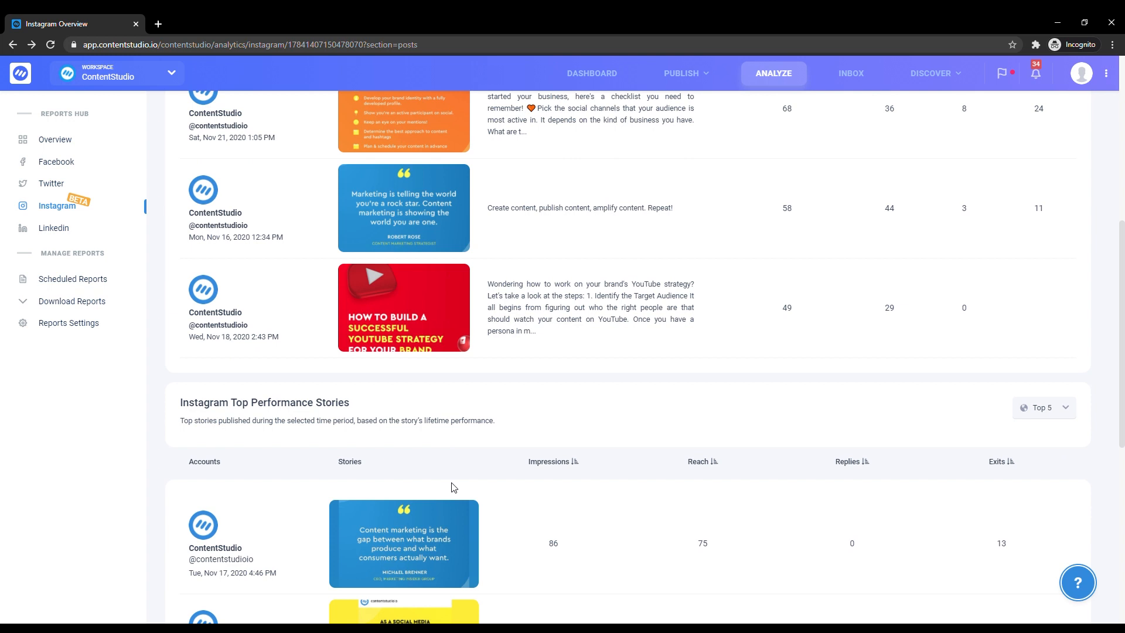
{"action": "scroll", "scroll_direction": "down", "scroll_amount": 3}
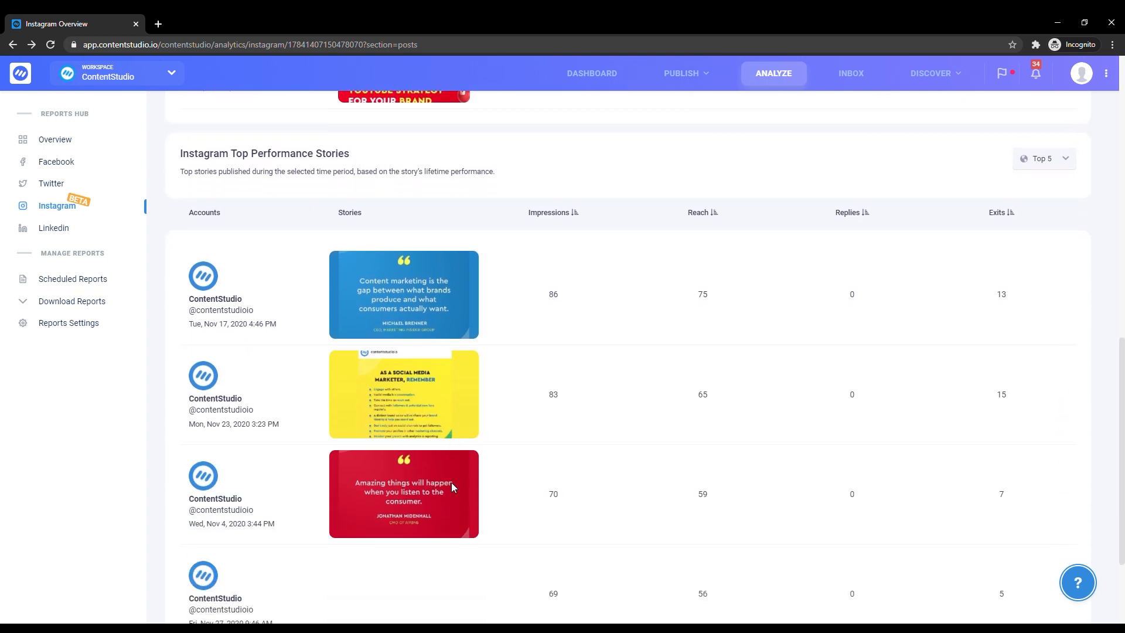
{"action": "left_click", "coordinate": [342, 170]}
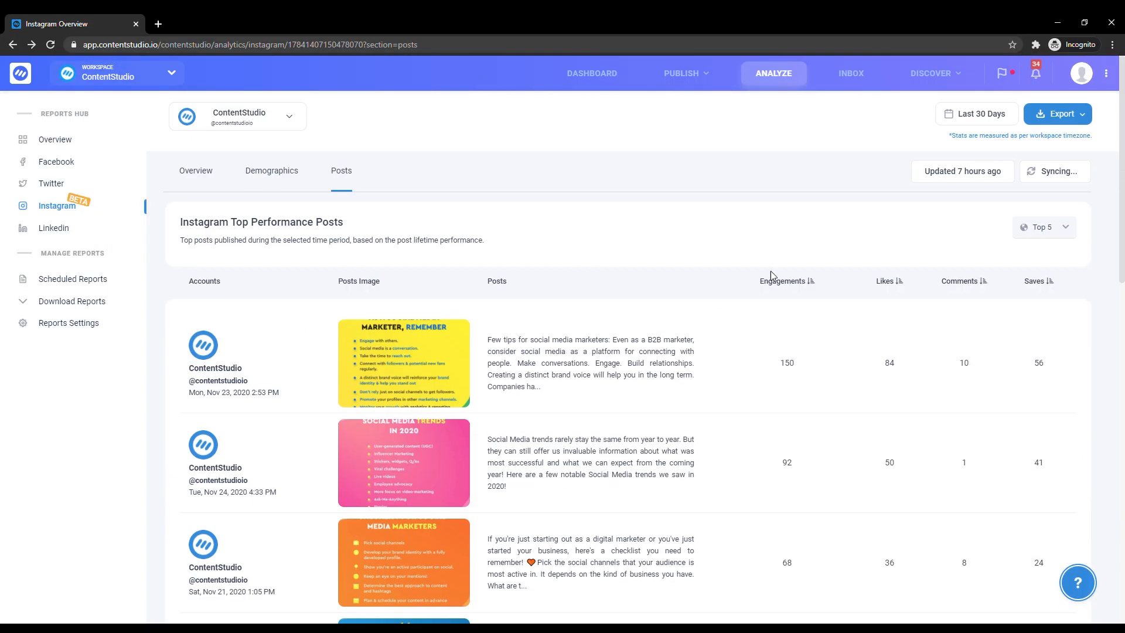
{"action": "left_click", "coordinate": [1057, 113]}
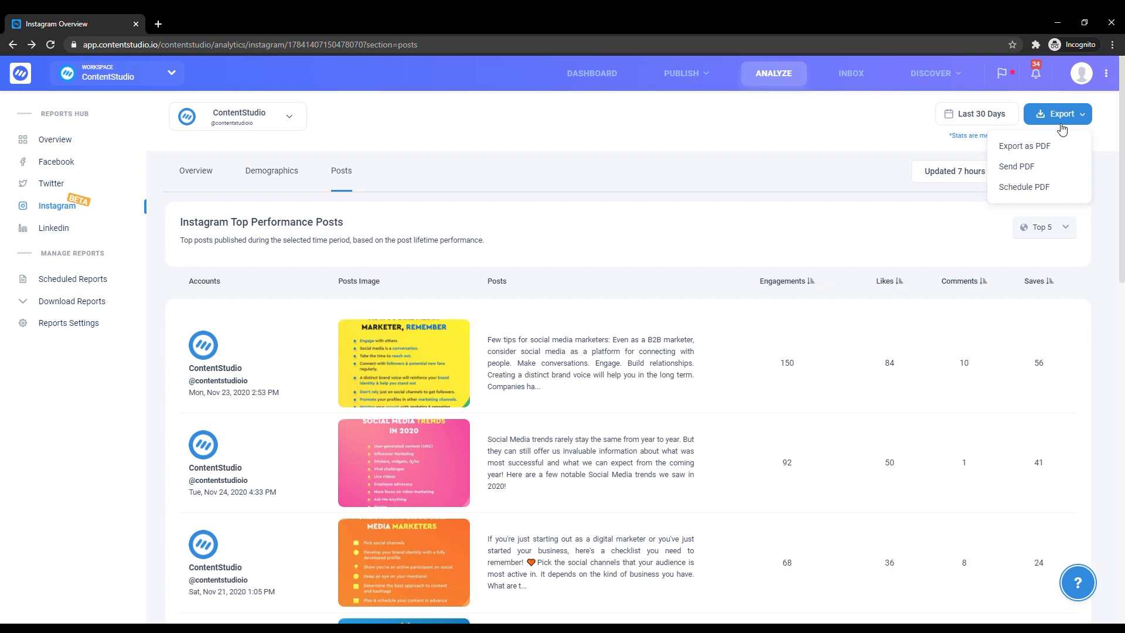
{"action": "mouse_move", "coordinate": [1055, 151]}
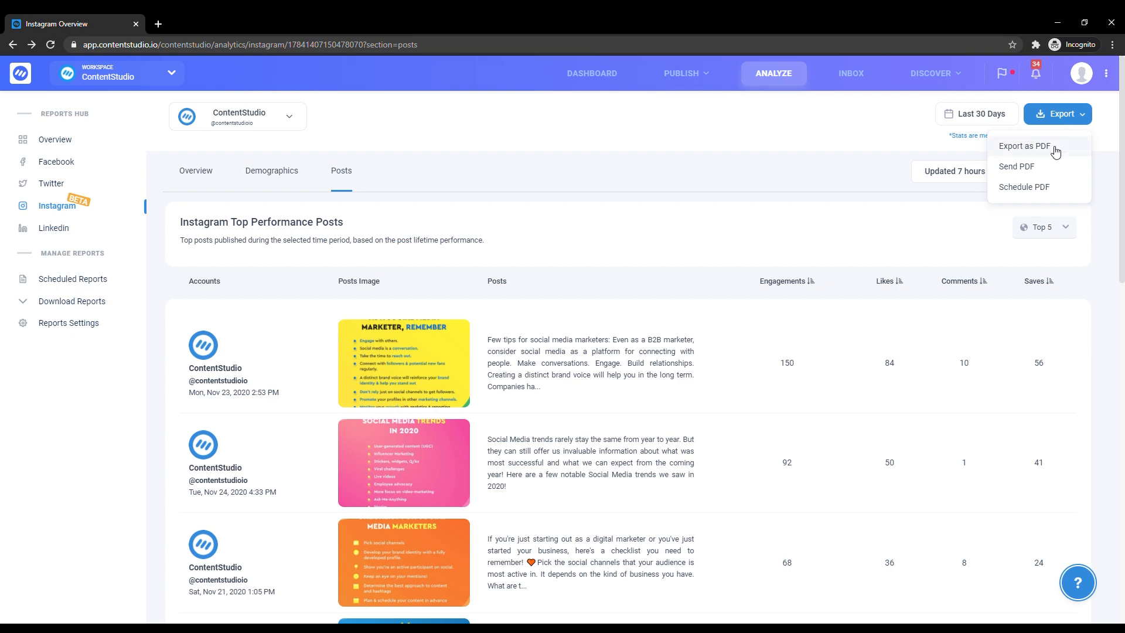
{"action": "left_click", "coordinate": [1016, 166]}
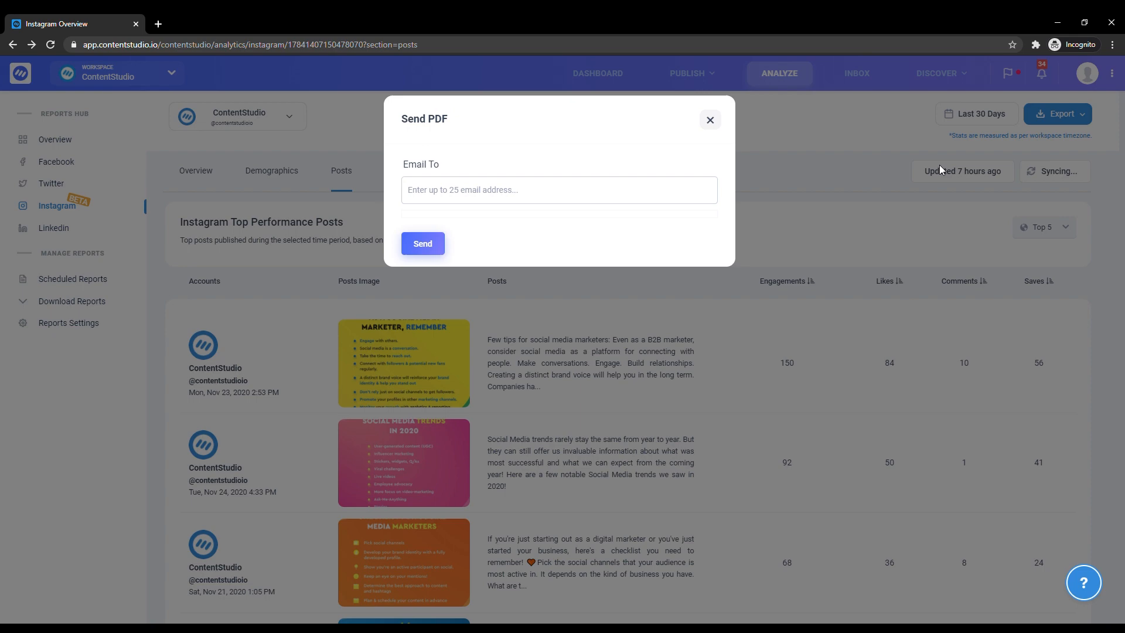
{"action": "mouse_move", "coordinate": [701, 141]}
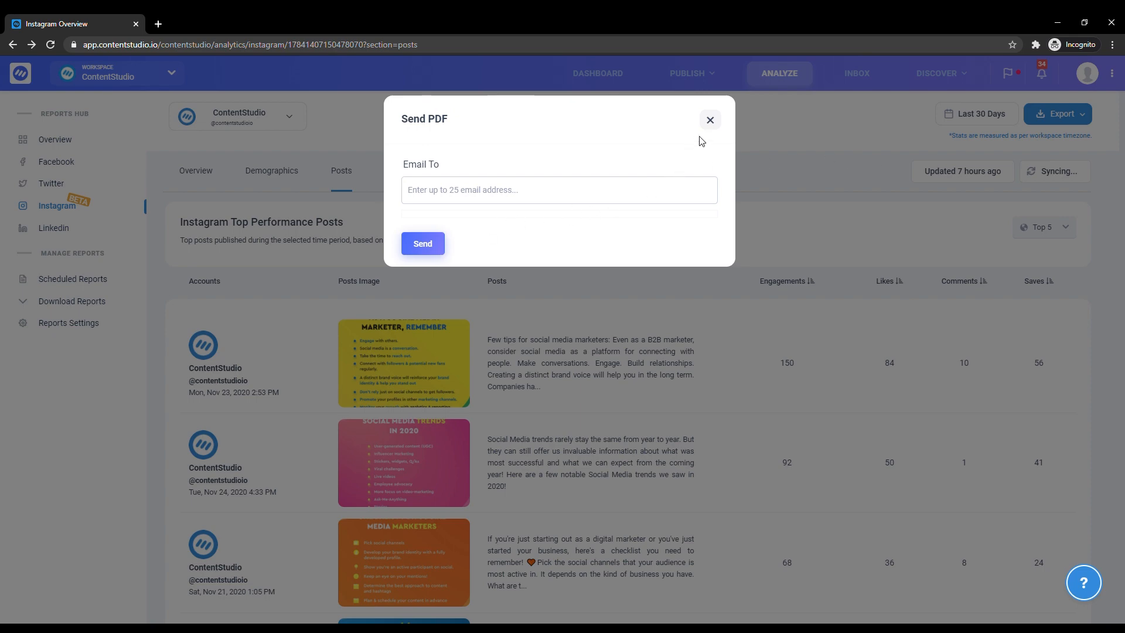
{"action": "left_click", "coordinate": [710, 119]}
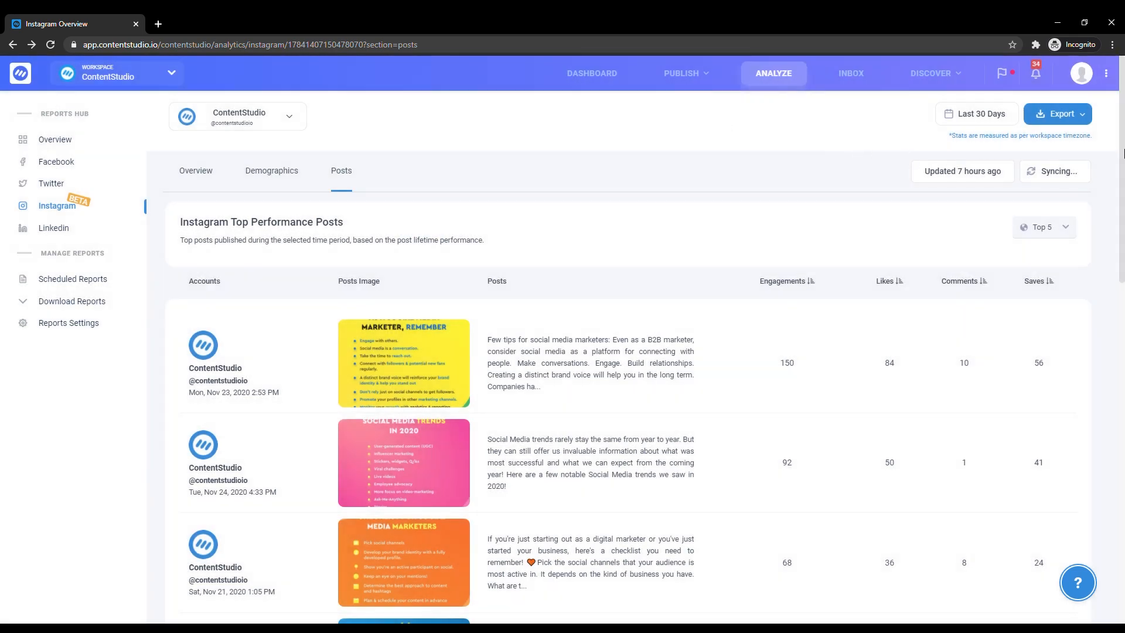
{"action": "left_click", "coordinate": [1057, 113]}
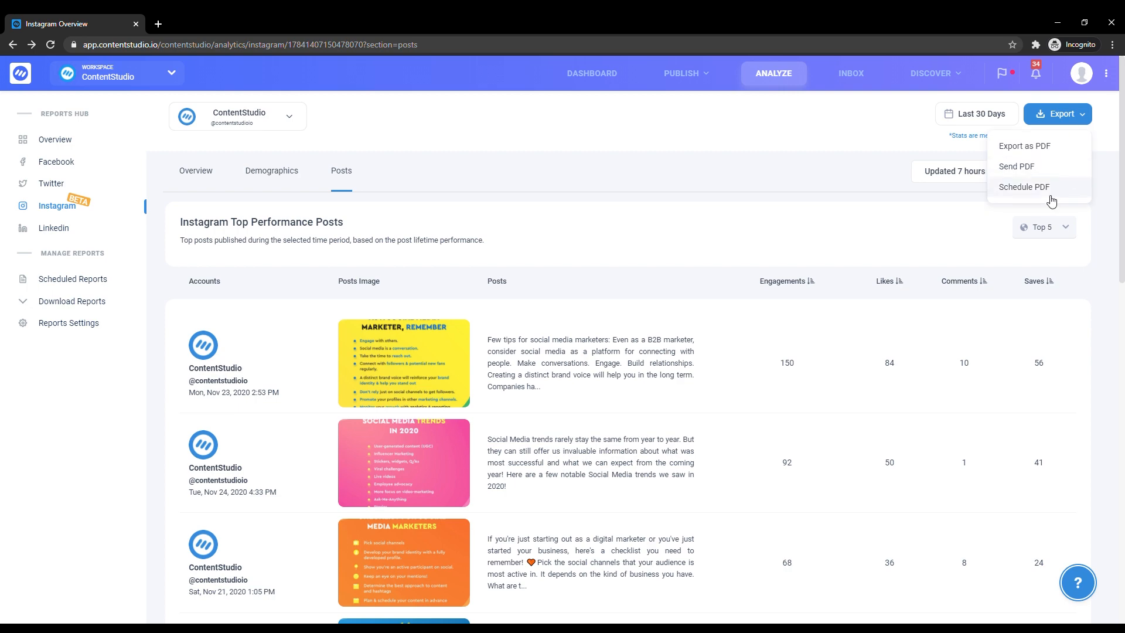
{"action": "left_click", "coordinate": [1023, 186]}
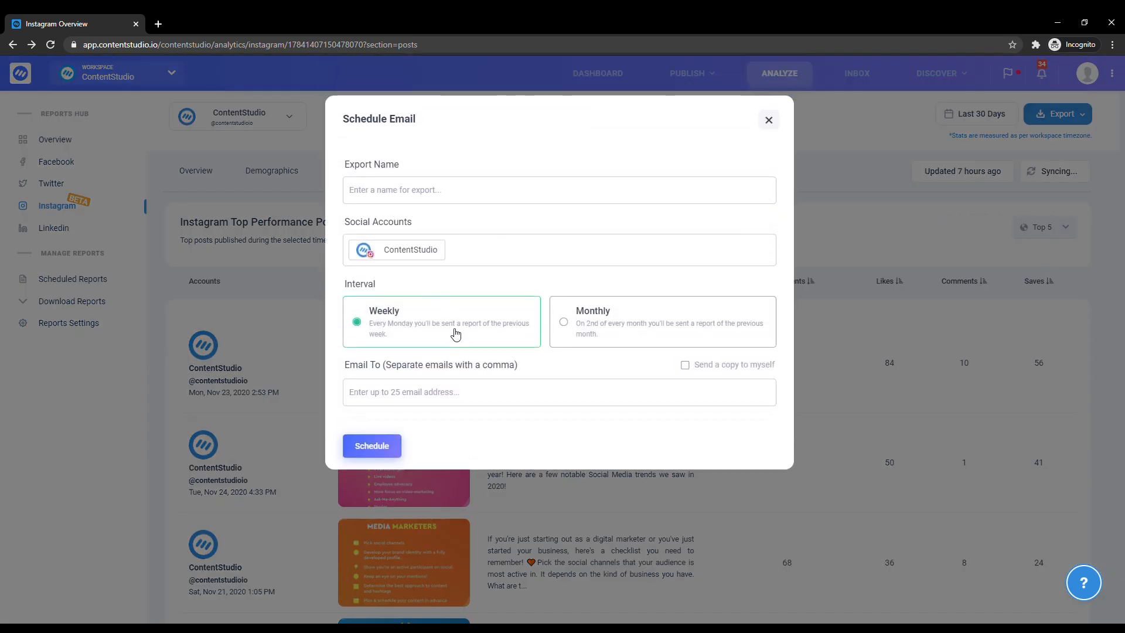
{"action": "mouse_move", "coordinate": [661, 274]}
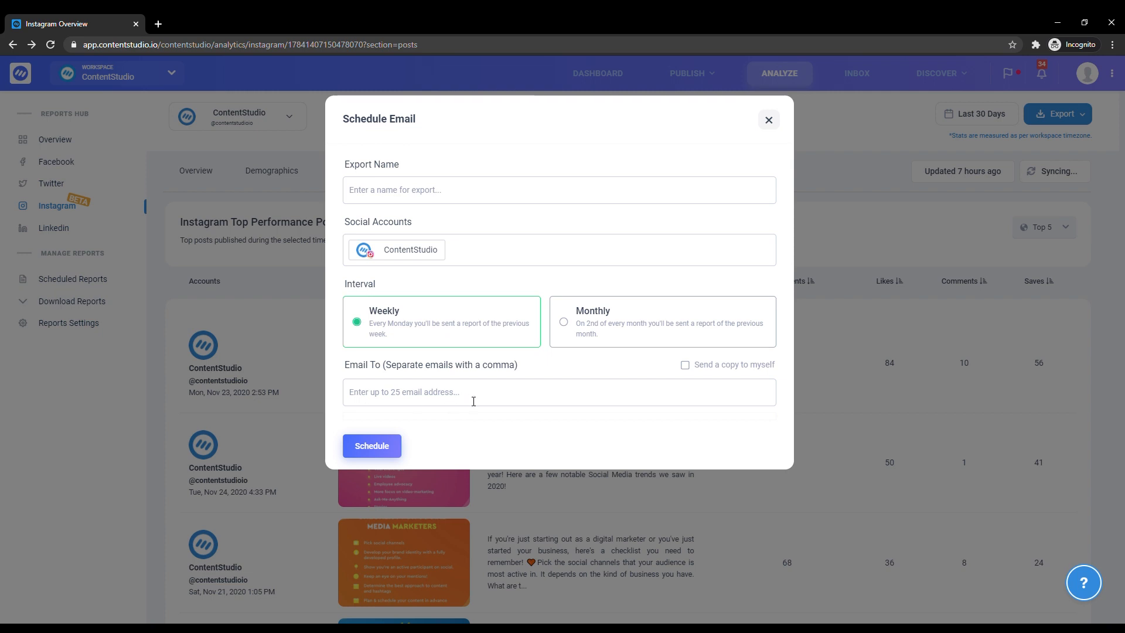
{"action": "left_click", "coordinate": [768, 119]}
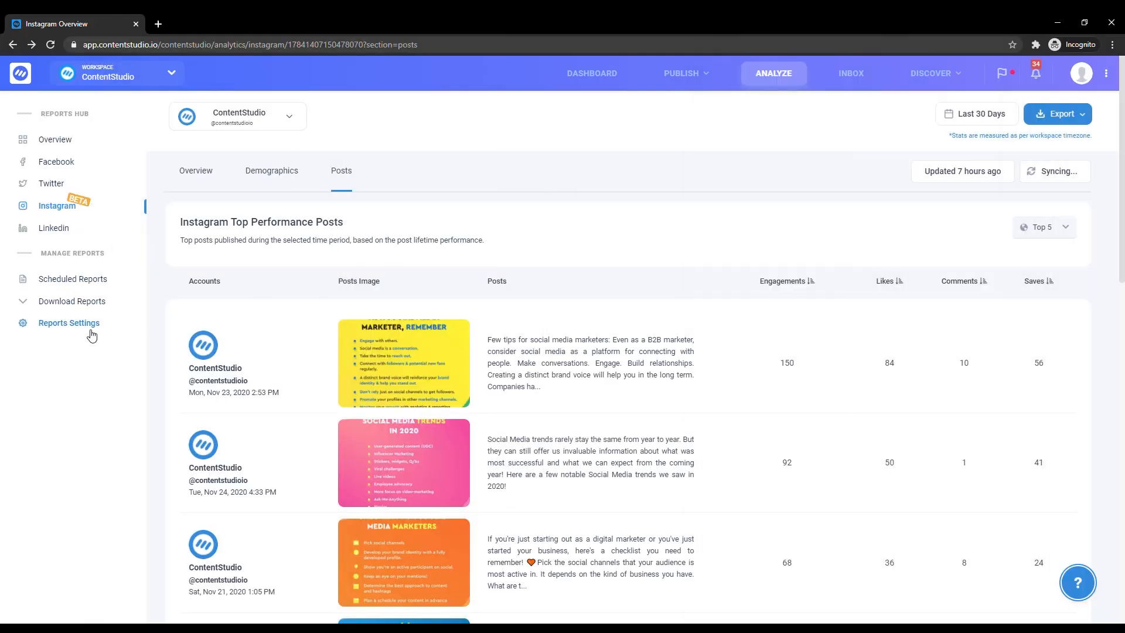
- Open Reports Settings under Manage Reports in the left sidebar
{"action": "left_click", "coordinate": [69, 322]}
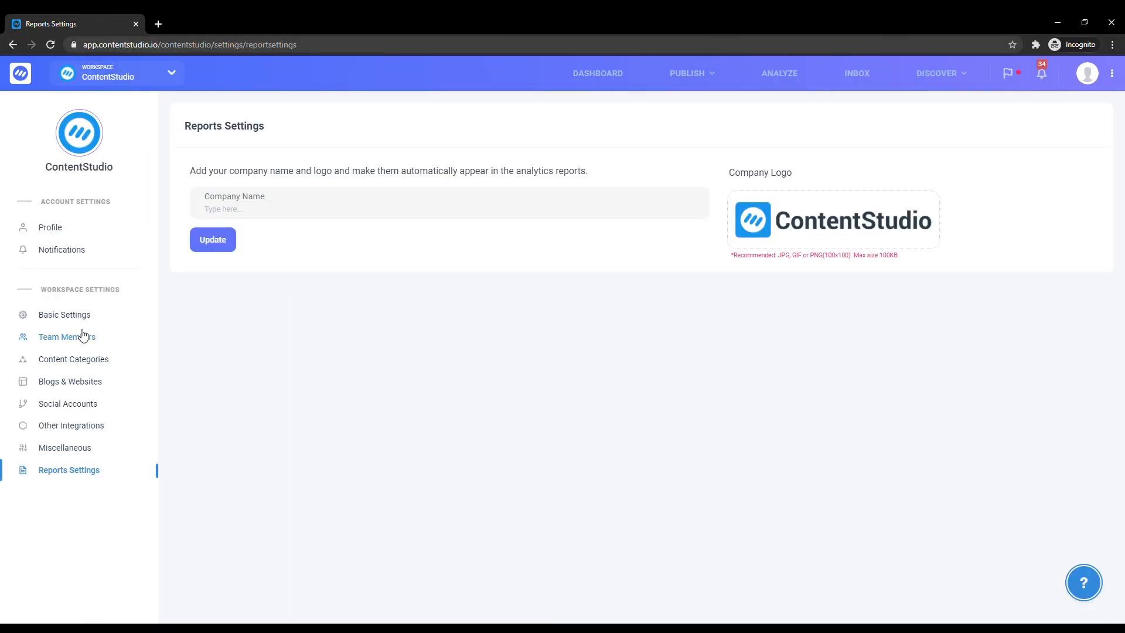
{"action": "mouse_move", "coordinate": [240, 285]}
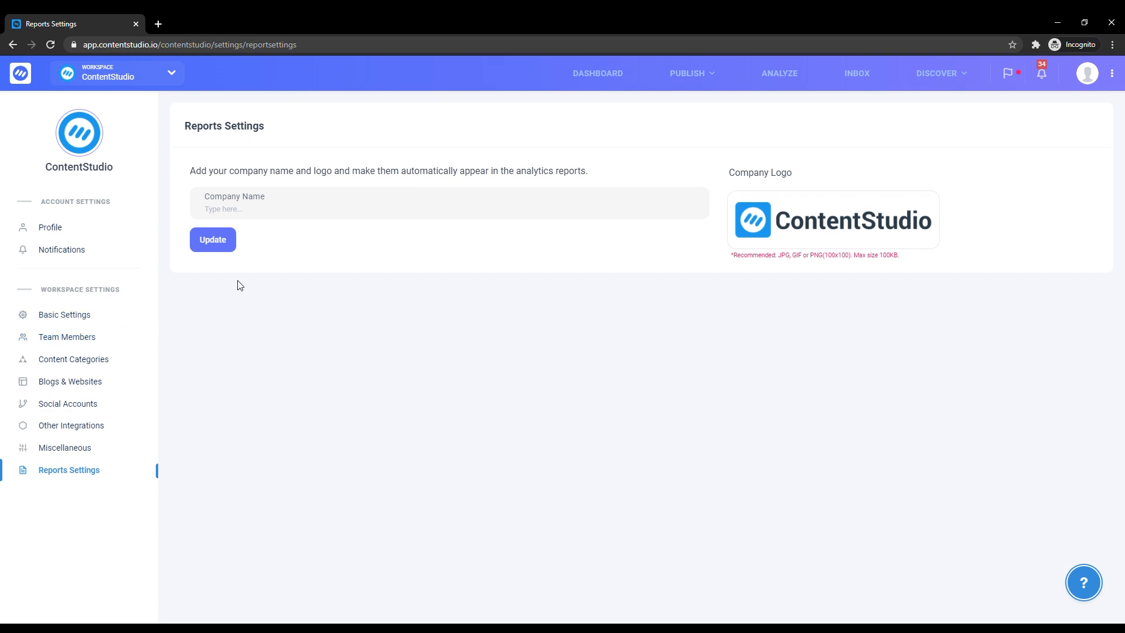
{"action": "mouse_move", "coordinate": [608, 258]}
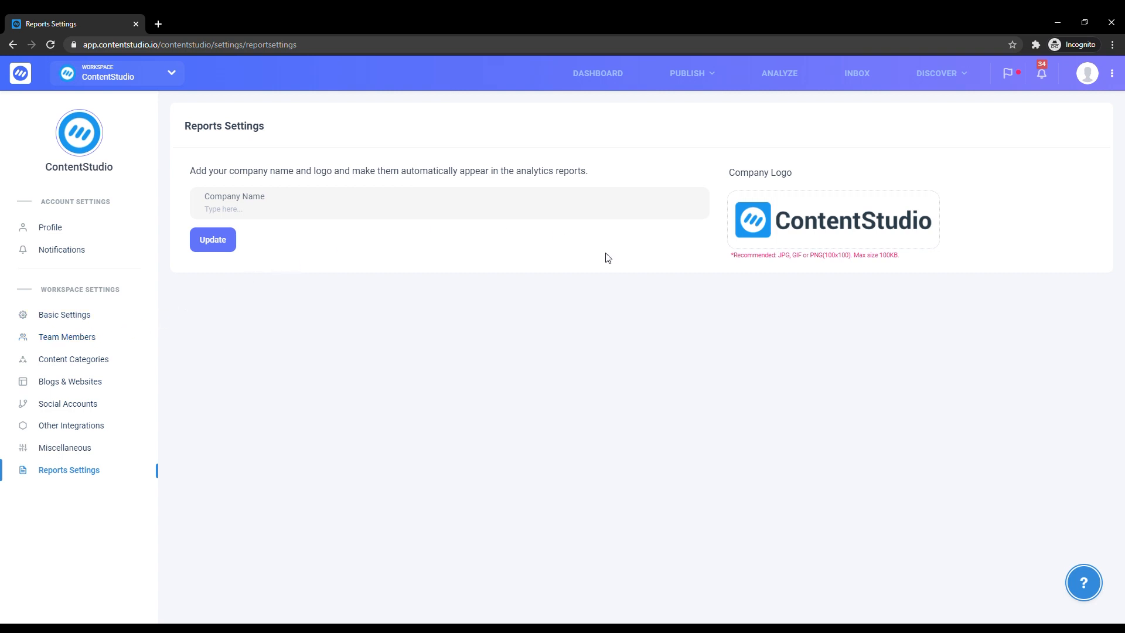
{"action": "mouse_move", "coordinate": [725, 316]}
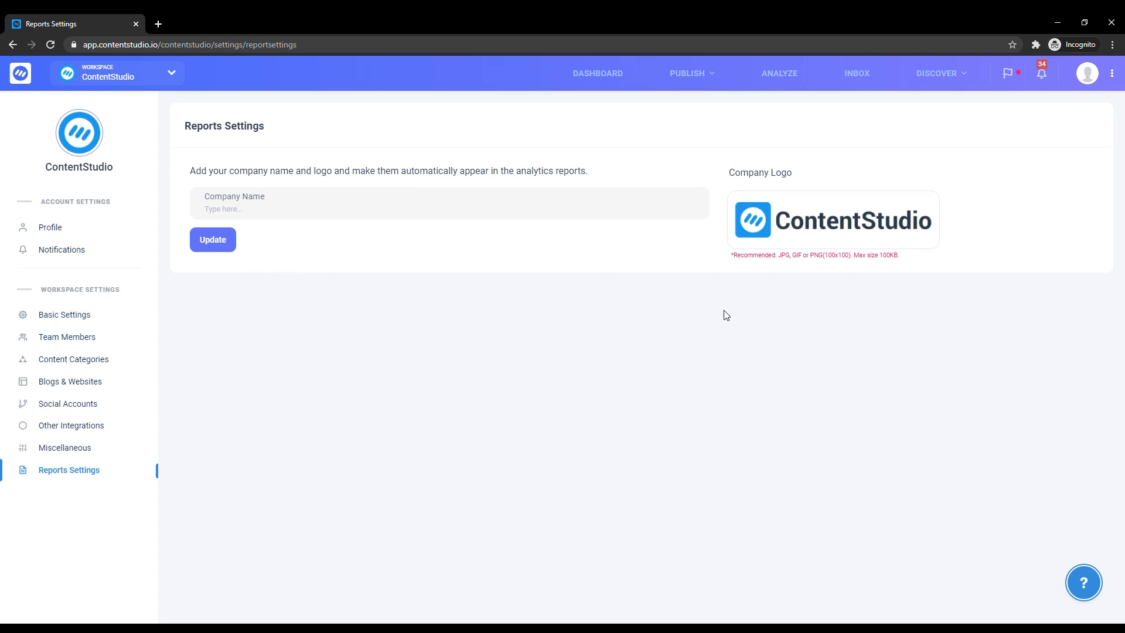